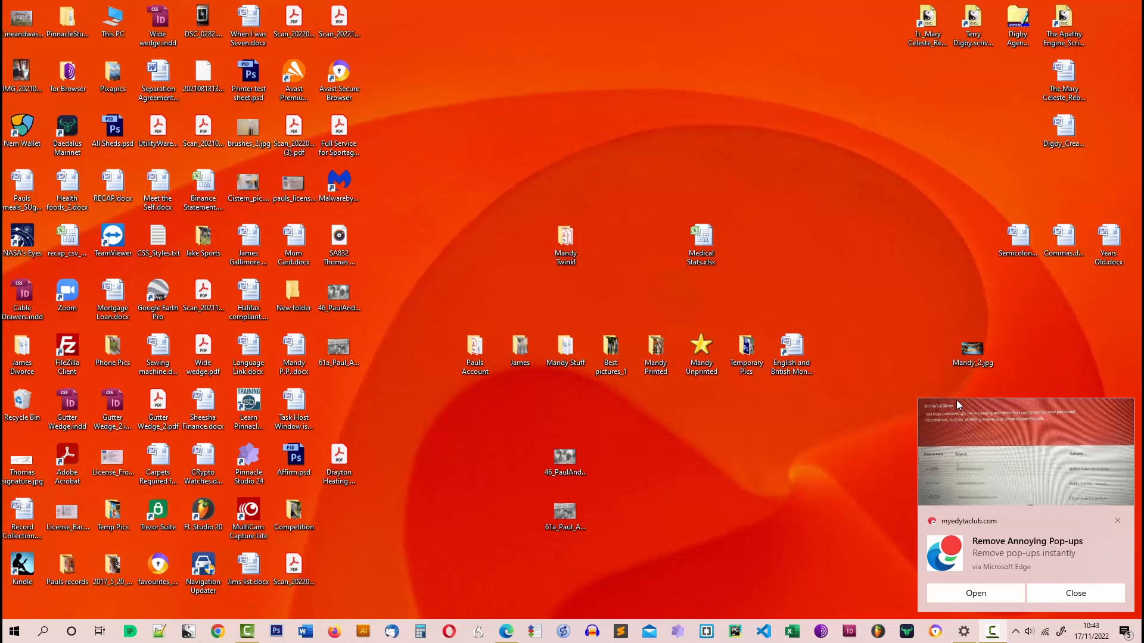
# - Dismiss the myedytaclub.com toast notification from the bottom-right corner of the desktop
pyautogui.click(1075, 593)
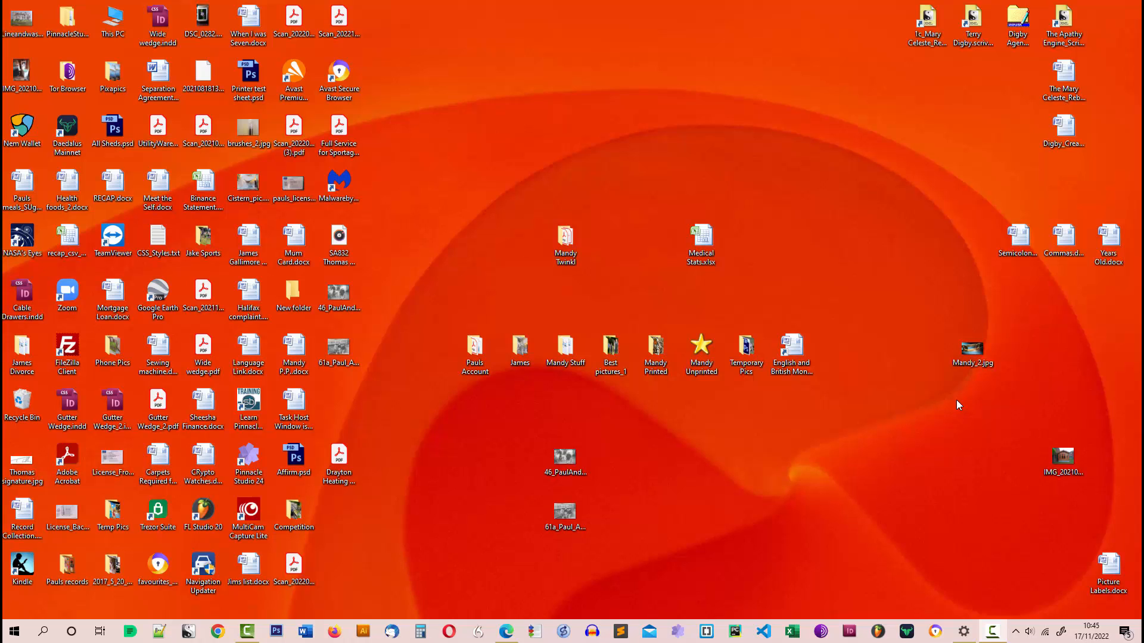
pyautogui.moveTo(917, 333)
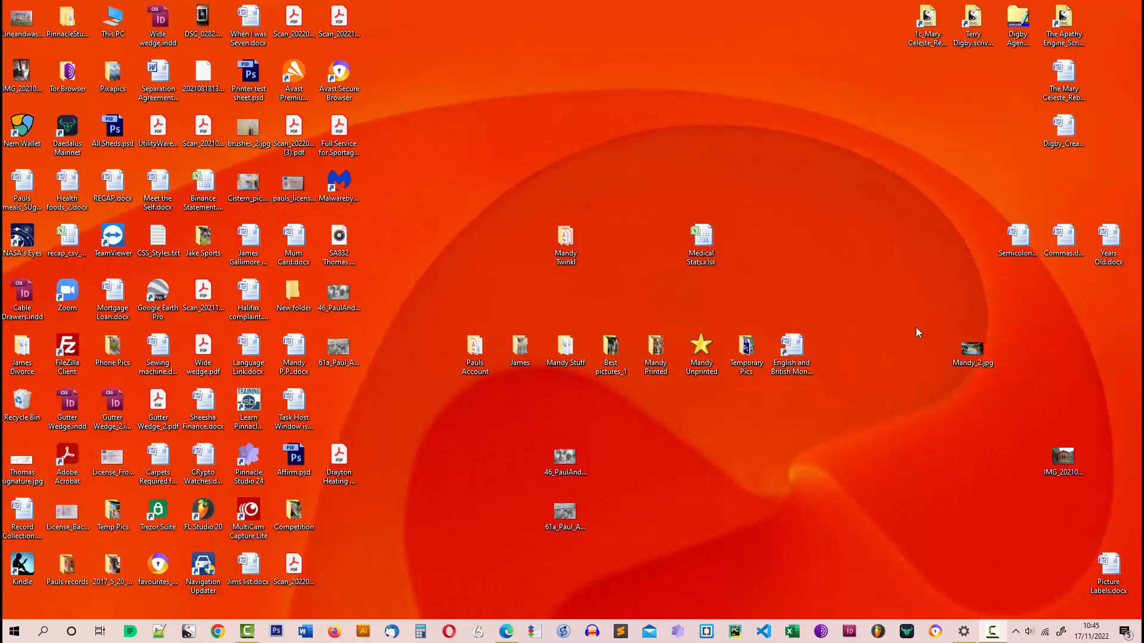
# - Search 'settings' from Start so the Settings app shows as best match
pyautogui.click(474, 354)
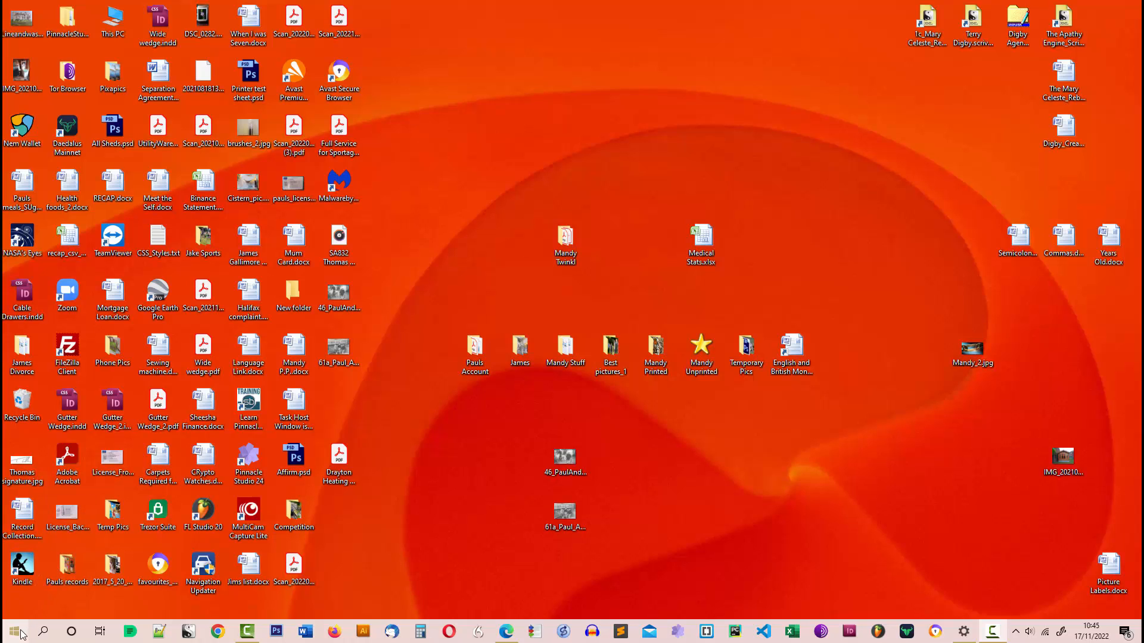
pyautogui.moveTo(11, 632)
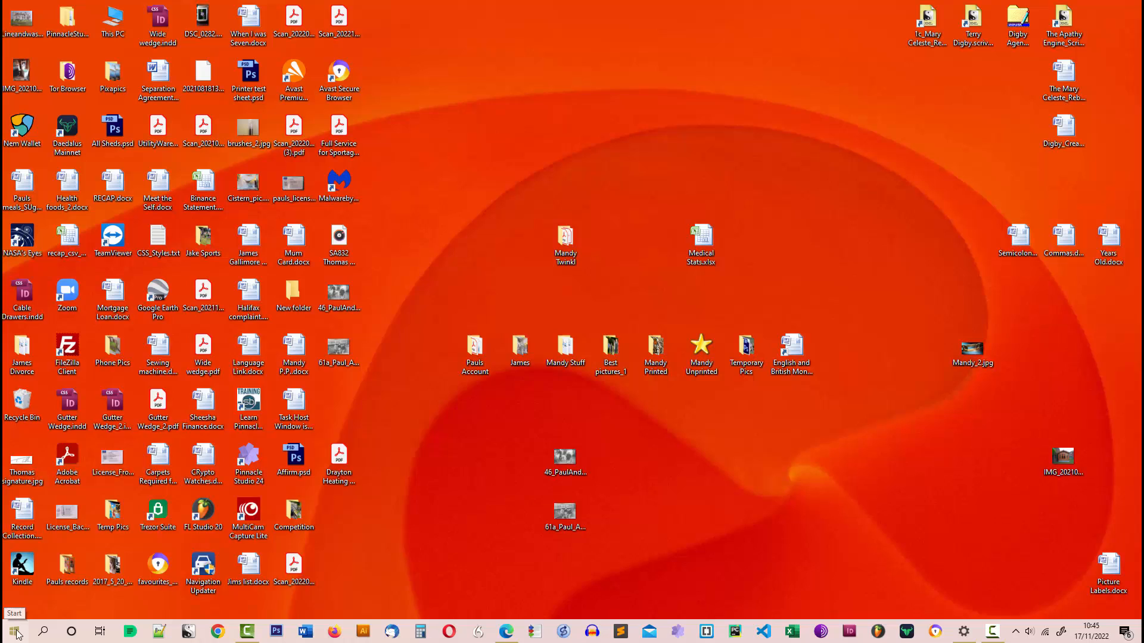
pyautogui.click(13, 631)
pyautogui.write('sett')
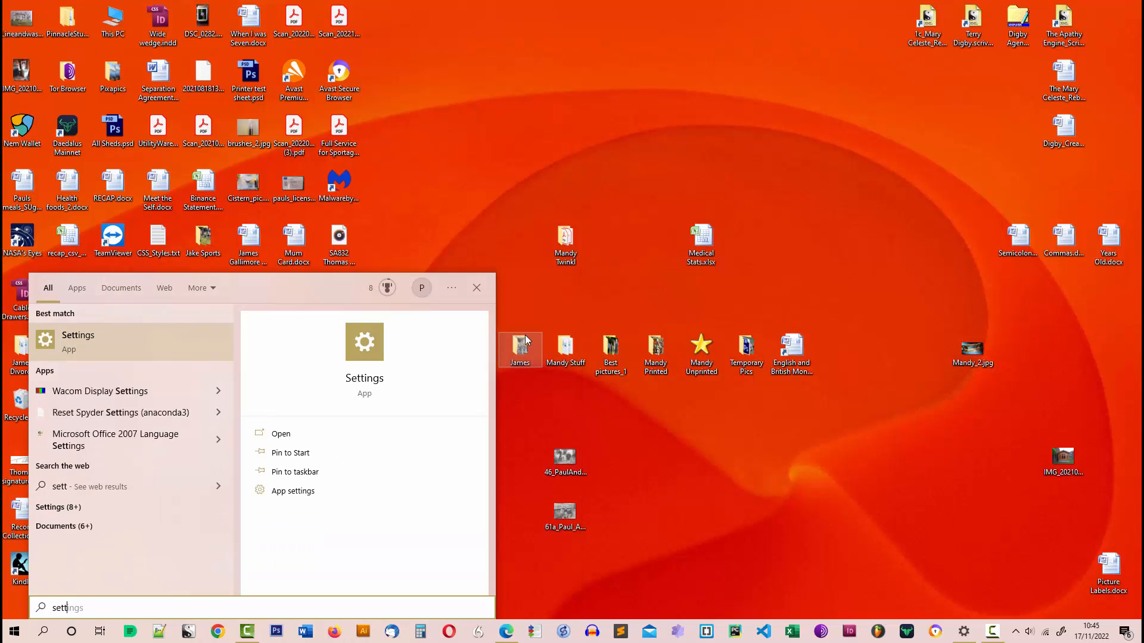
pyautogui.moveTo(363, 386)
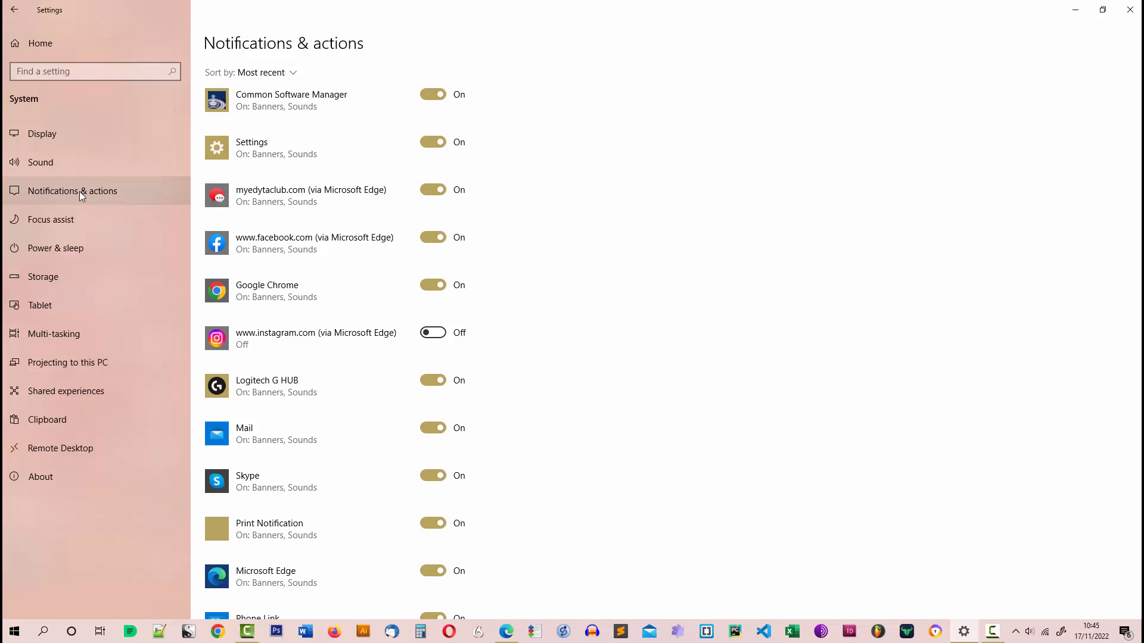
pyautogui.moveTo(612, 285)
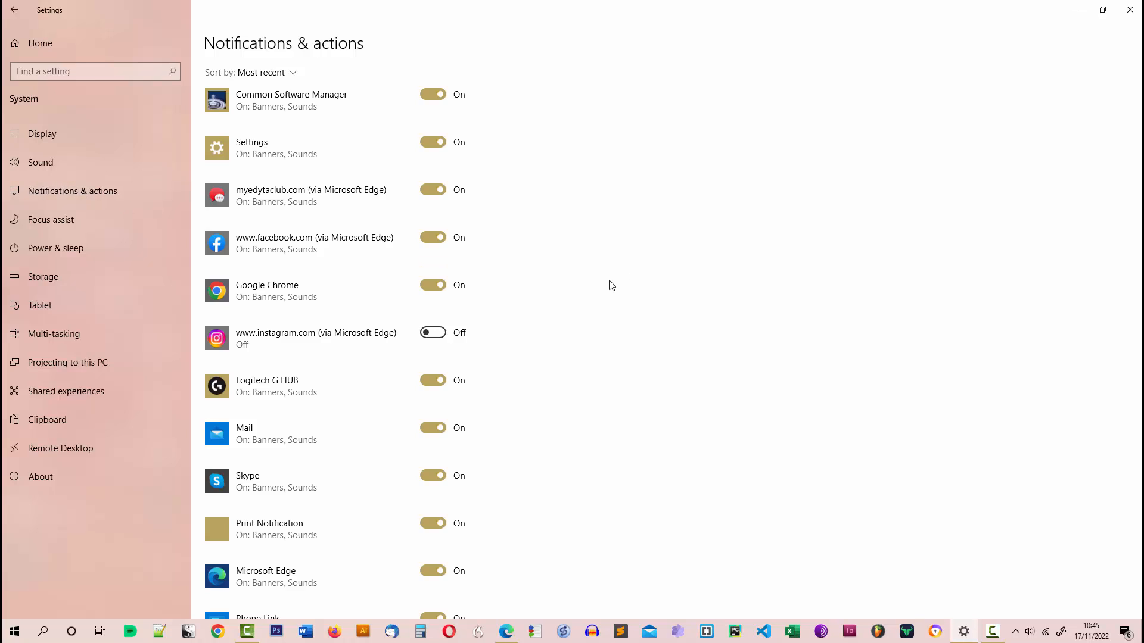
pyautogui.moveTo(494, 142)
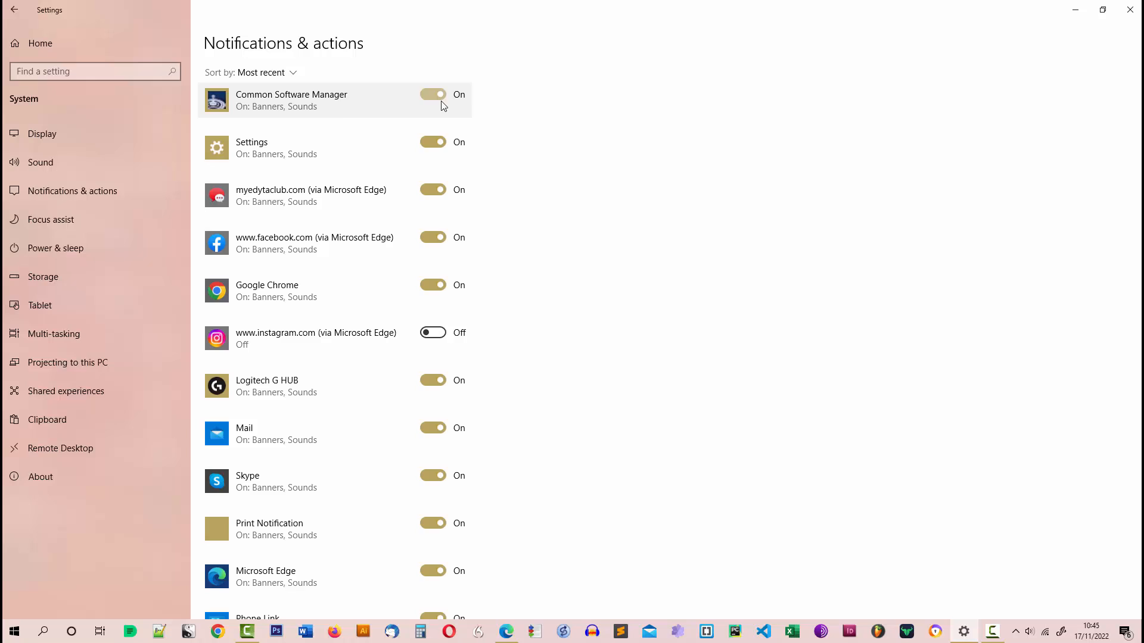
pyautogui.moveTo(516, 211)
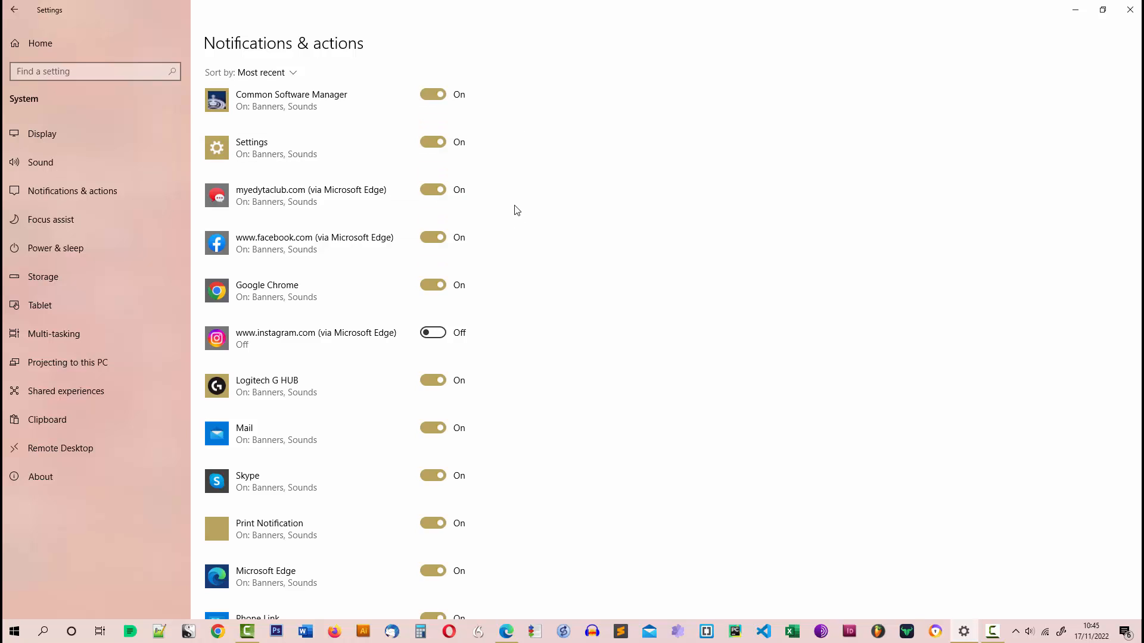
pyautogui.moveTo(248, 243)
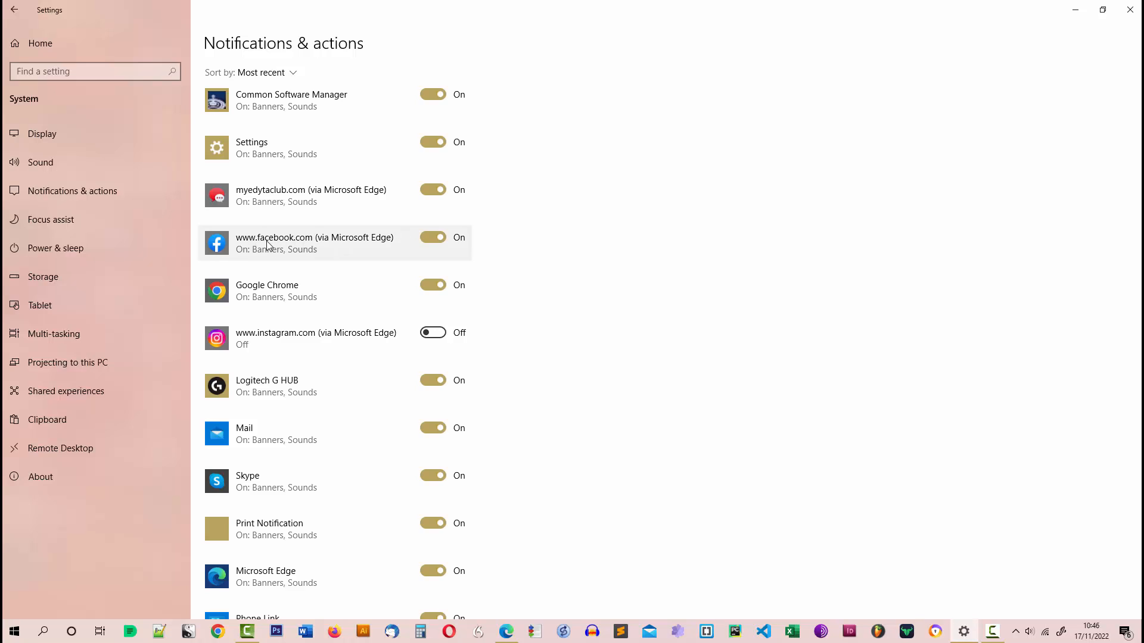
pyautogui.moveTo(285, 285)
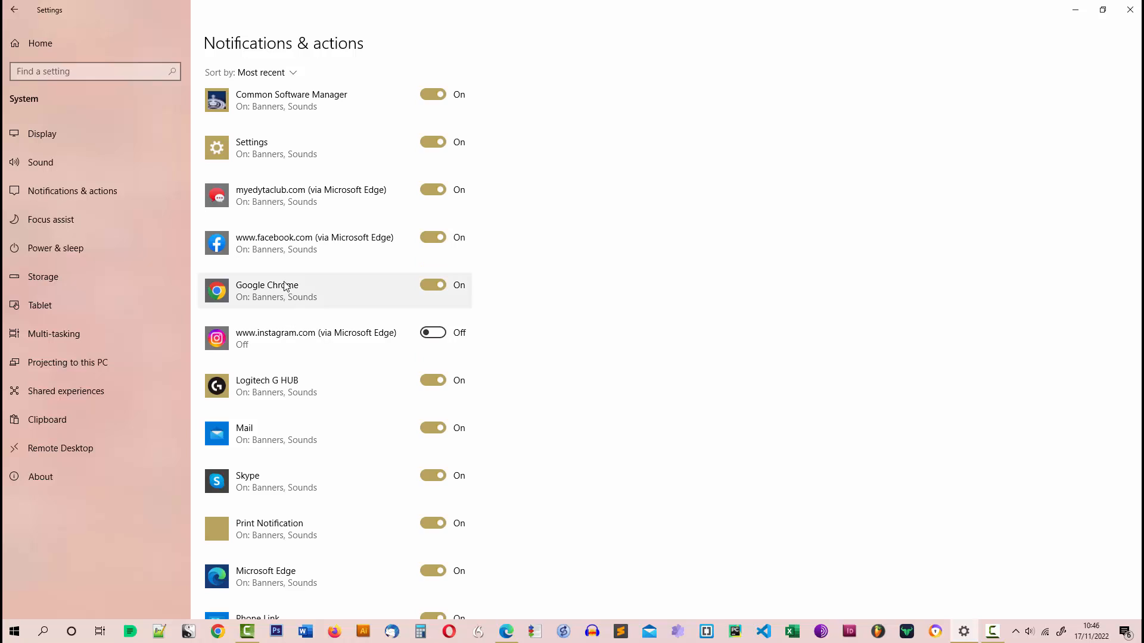
pyautogui.moveTo(399, 306)
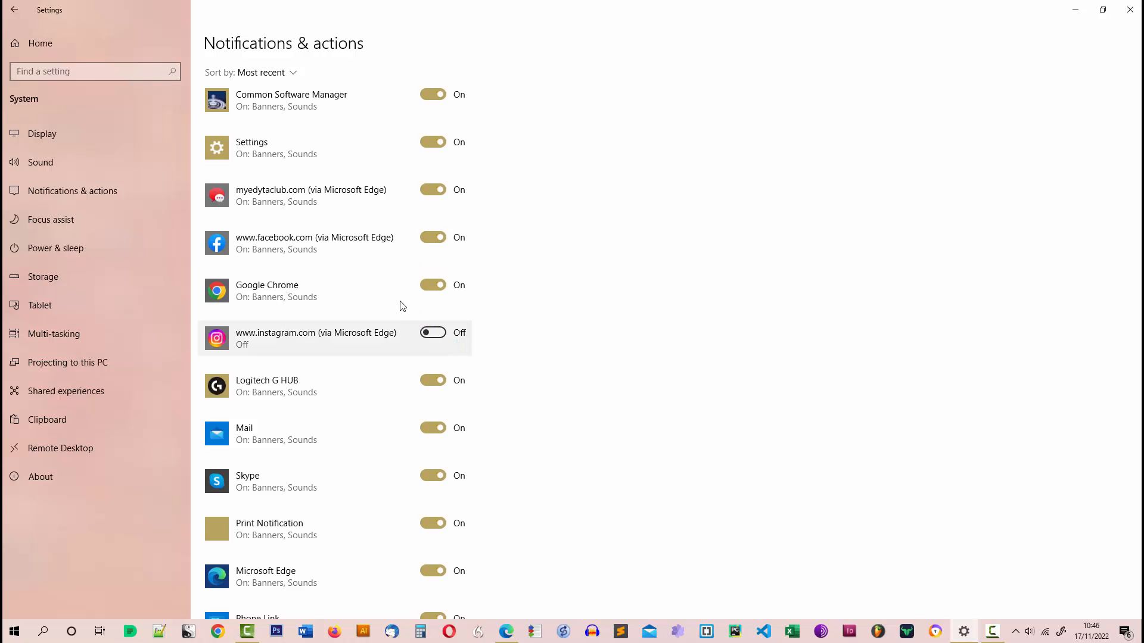
pyautogui.moveTo(262, 194)
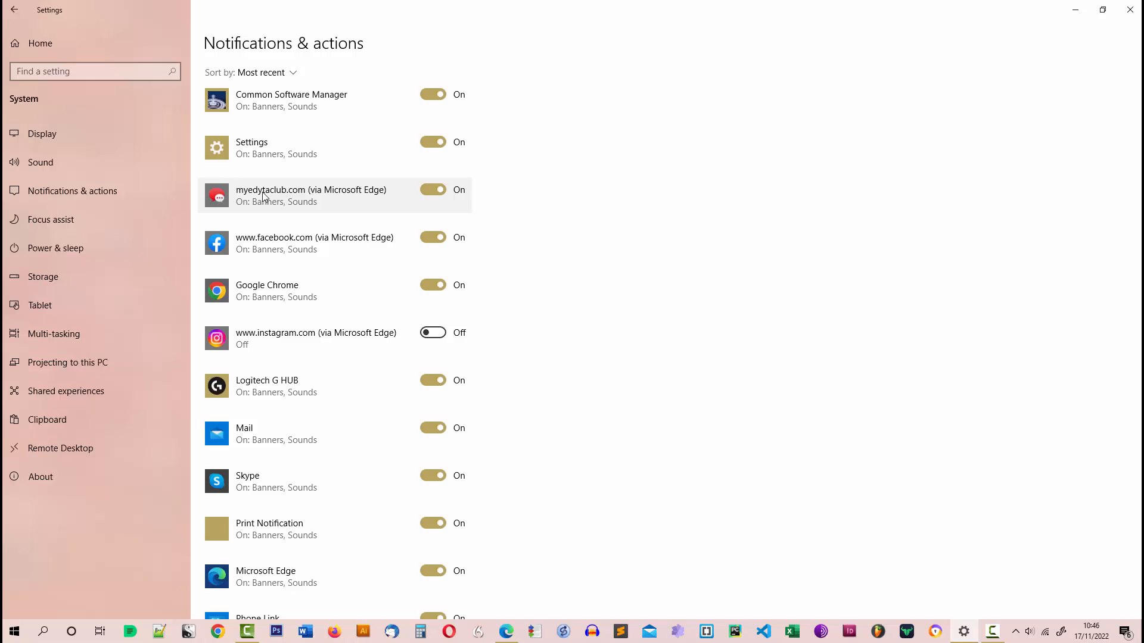
pyautogui.moveTo(244, 191)
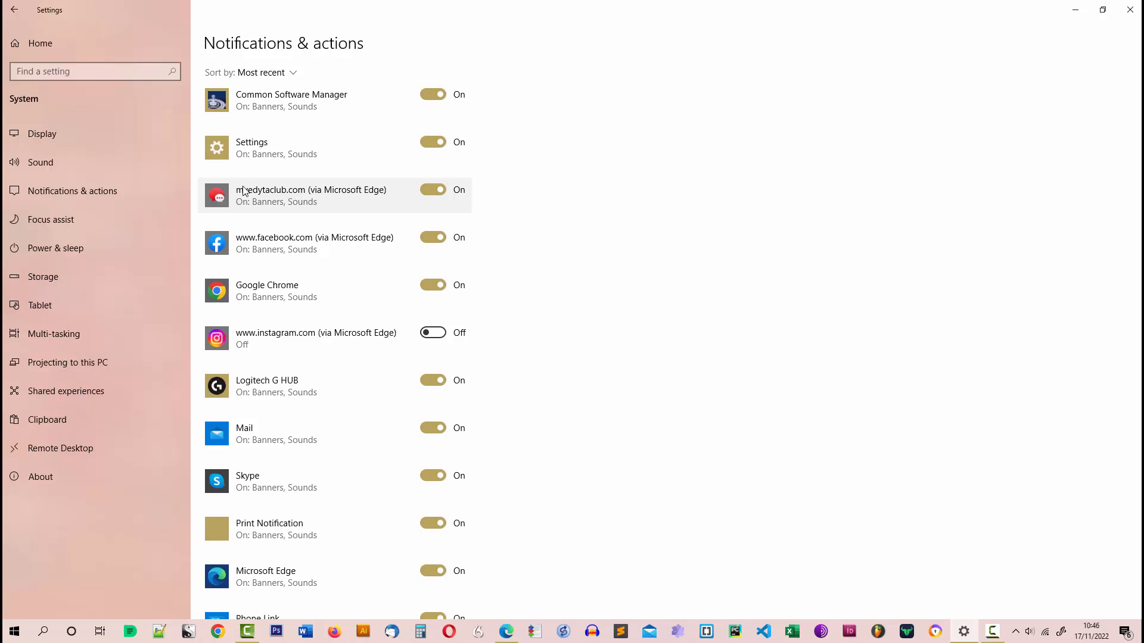
pyautogui.moveTo(264, 199)
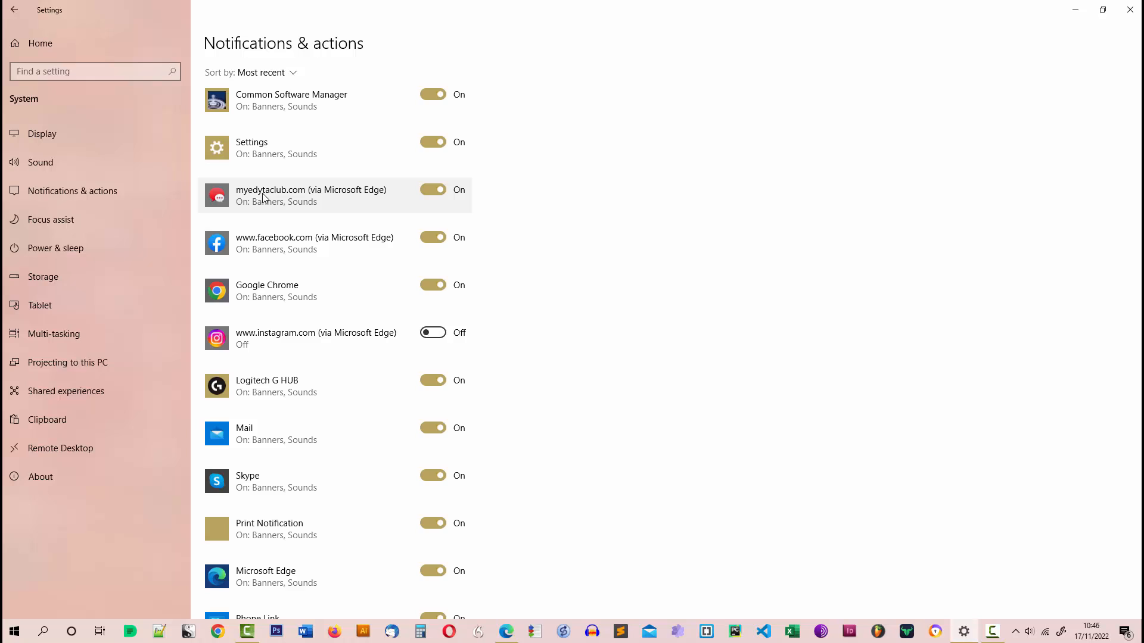
pyautogui.moveTo(323, 199)
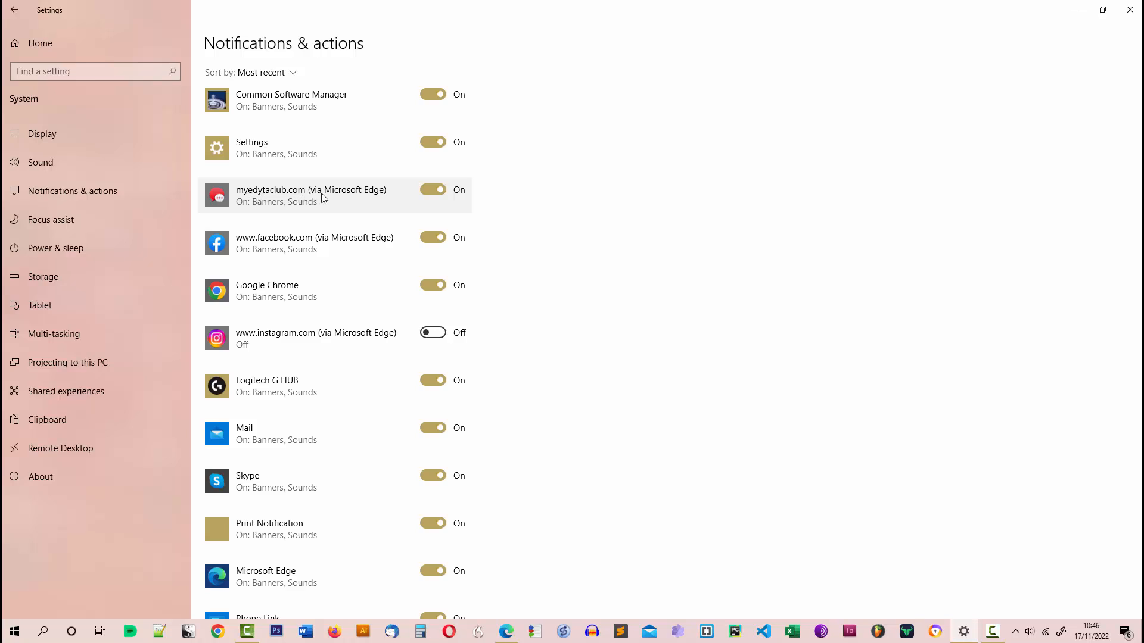
pyautogui.moveTo(366, 200)
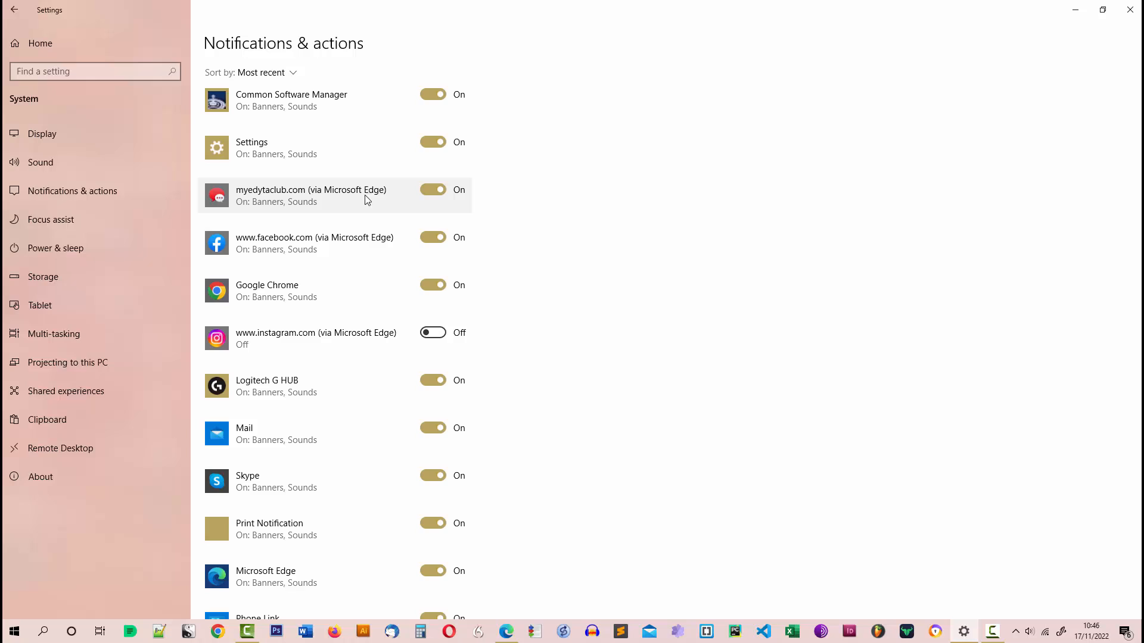
pyautogui.moveTo(349, 199)
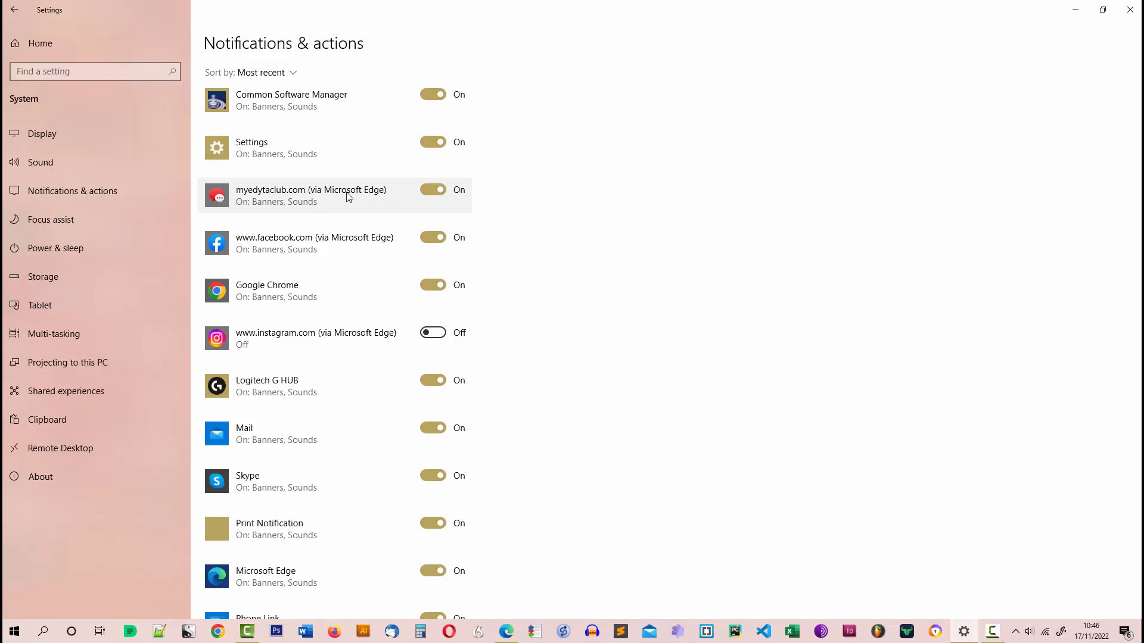
# - Switch off myedytaclub.com (via Microsoft Edge) notifications and close Windows Settings
pyautogui.click(431, 189)
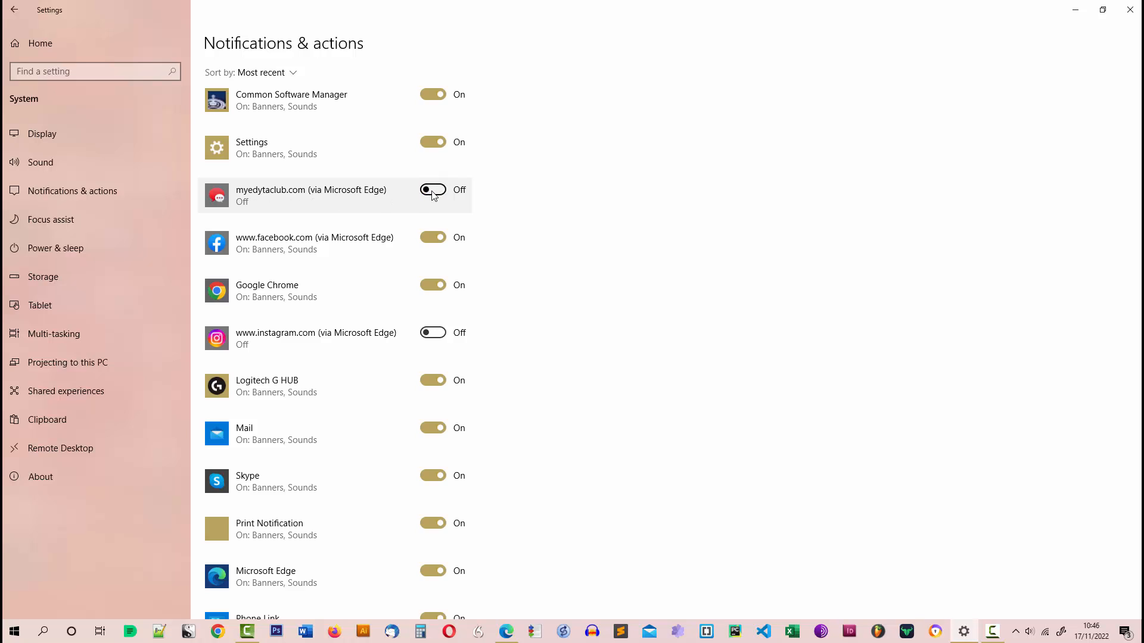
pyautogui.moveTo(678, 194)
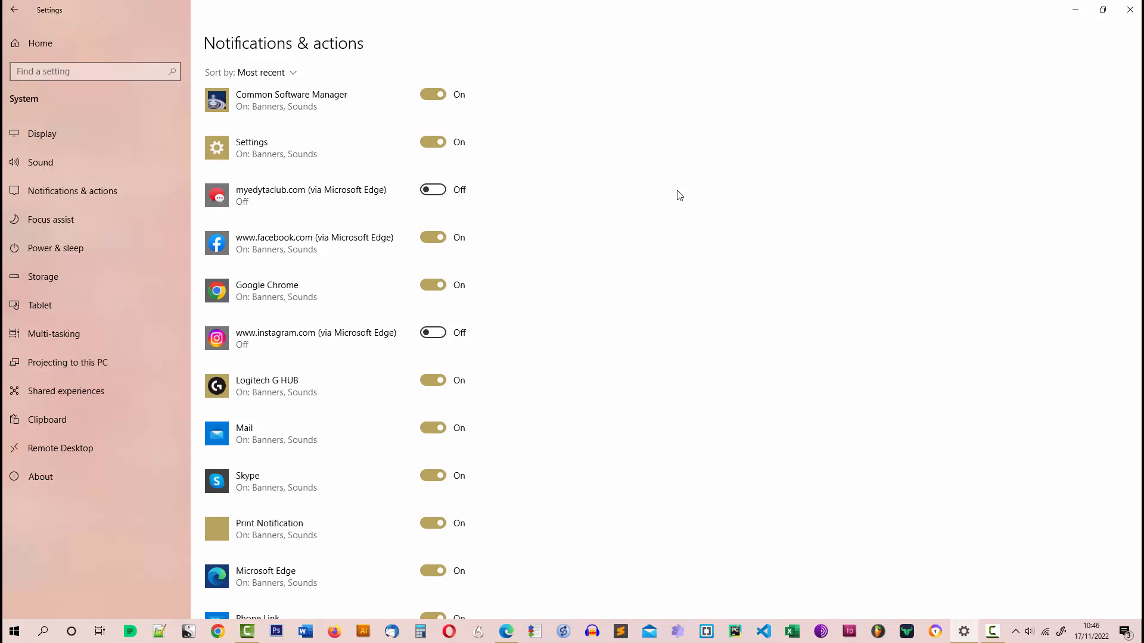
pyautogui.moveTo(699, 191)
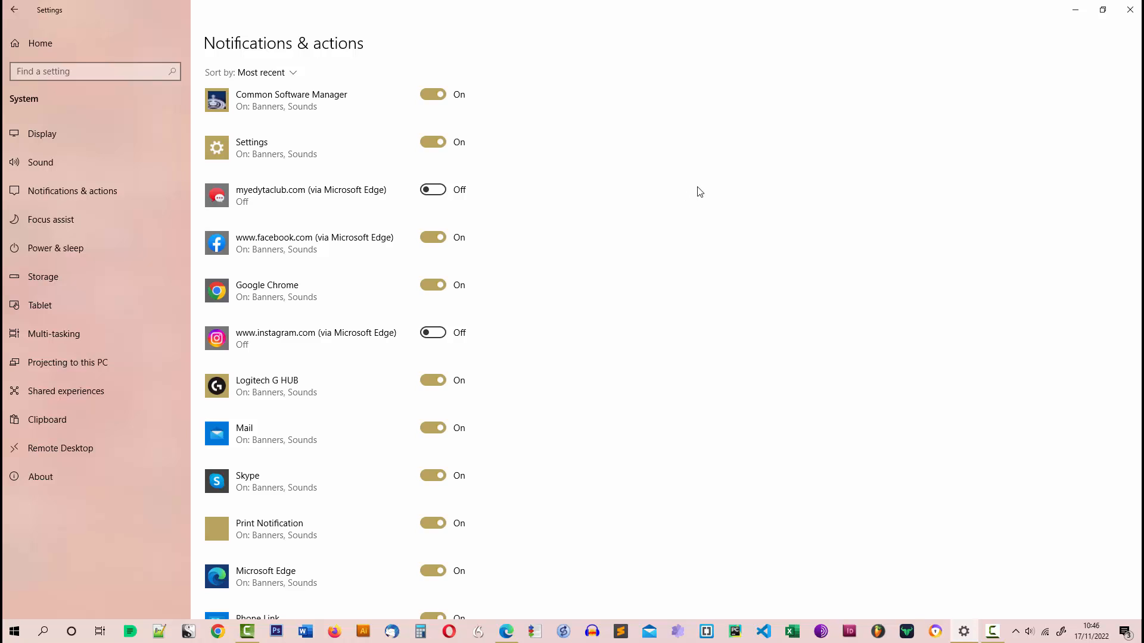
pyautogui.moveTo(216, 148)
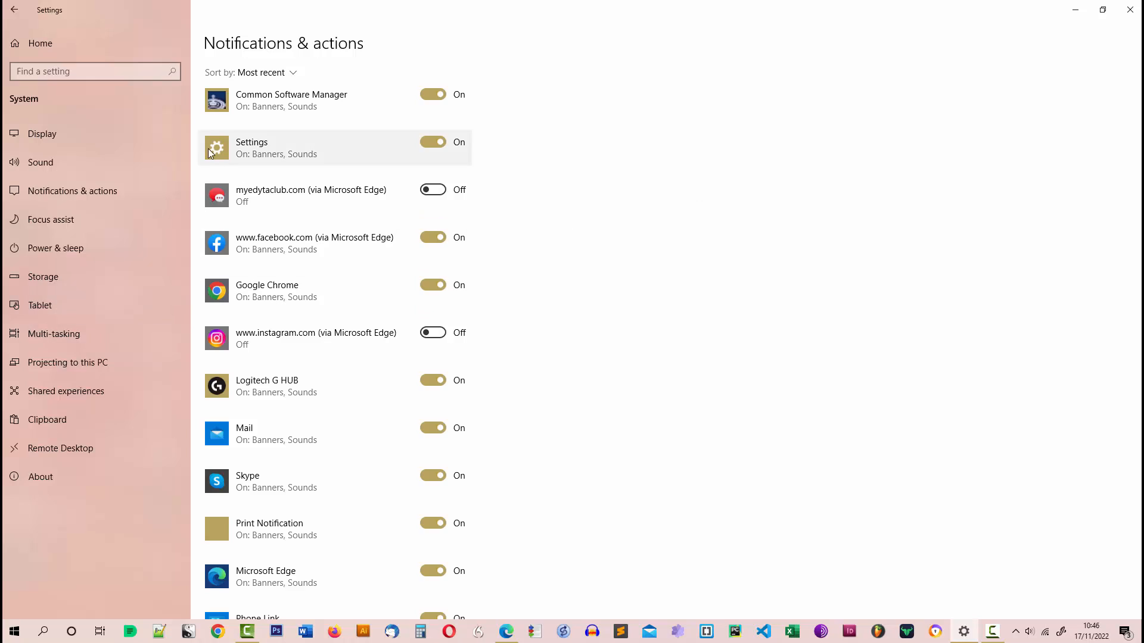
pyautogui.moveTo(95, 190)
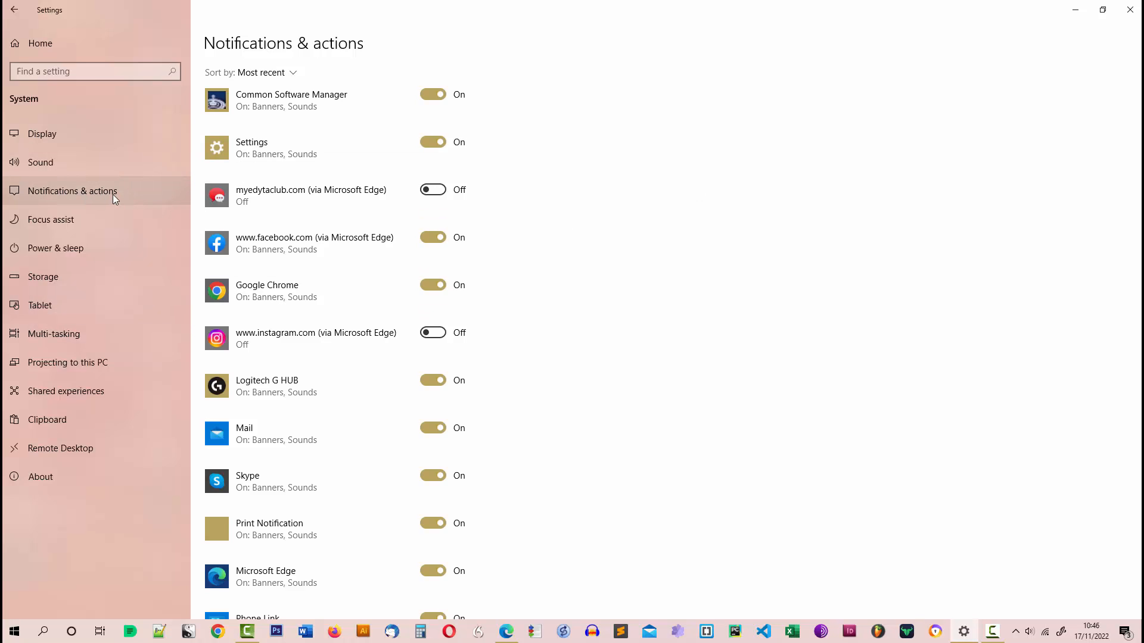
pyautogui.moveTo(933, 128)
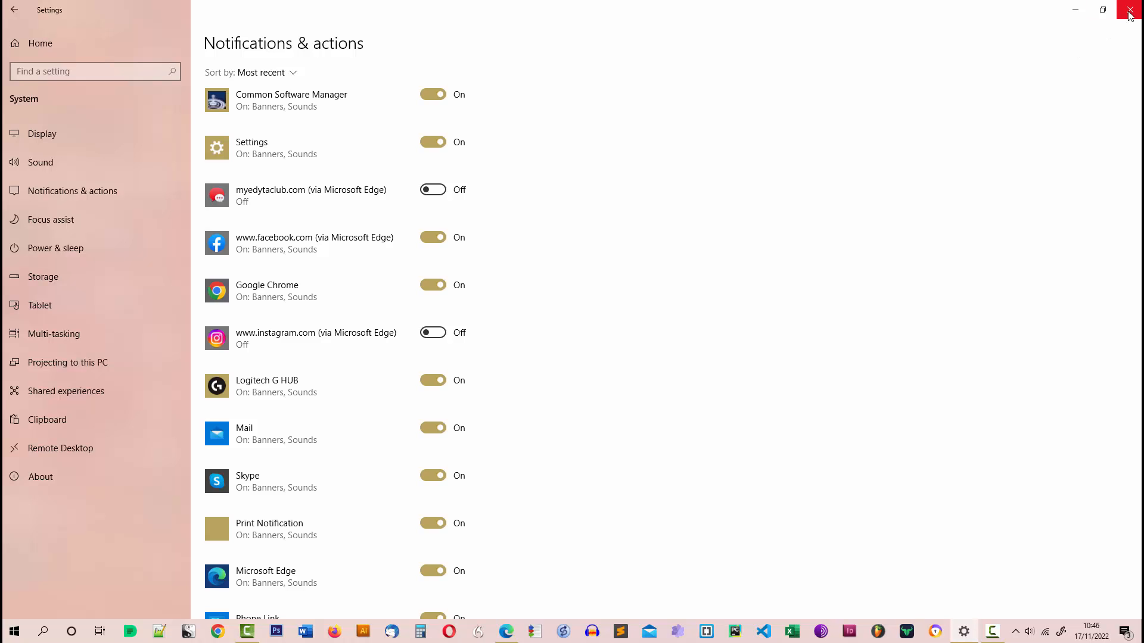
pyautogui.click(1130, 11)
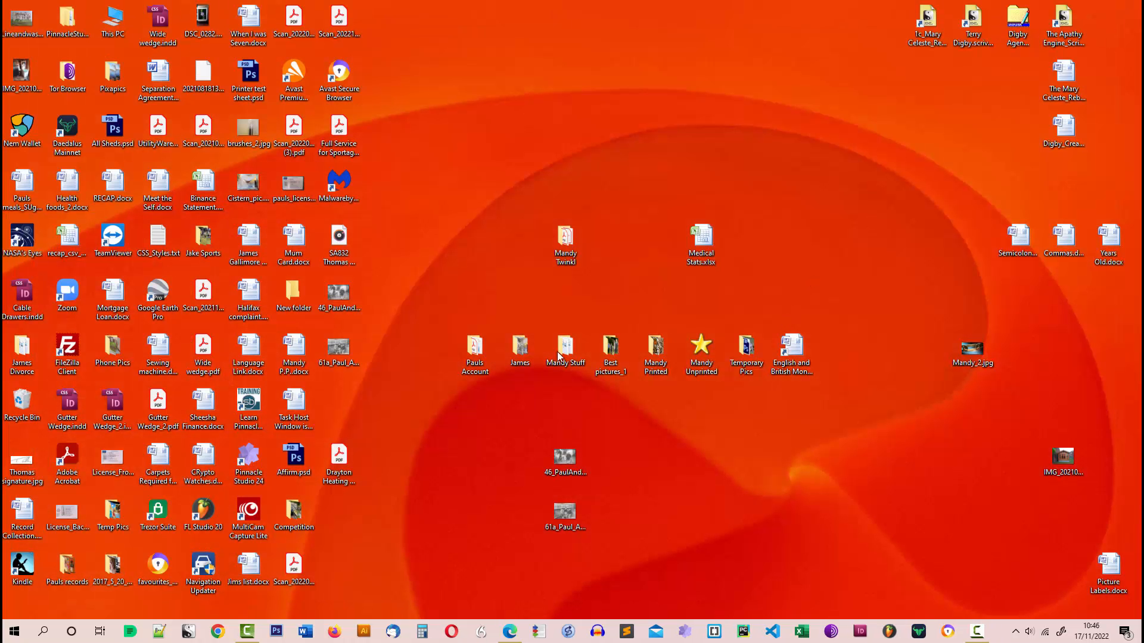
pyautogui.moveTo(515, 620)
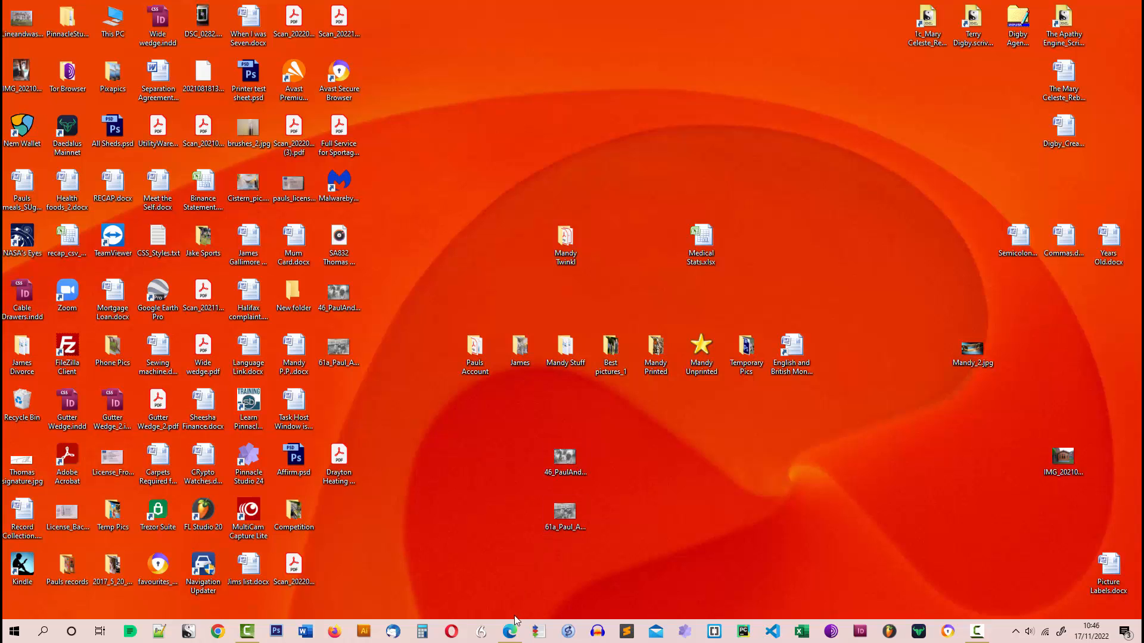
pyautogui.moveTo(511, 632)
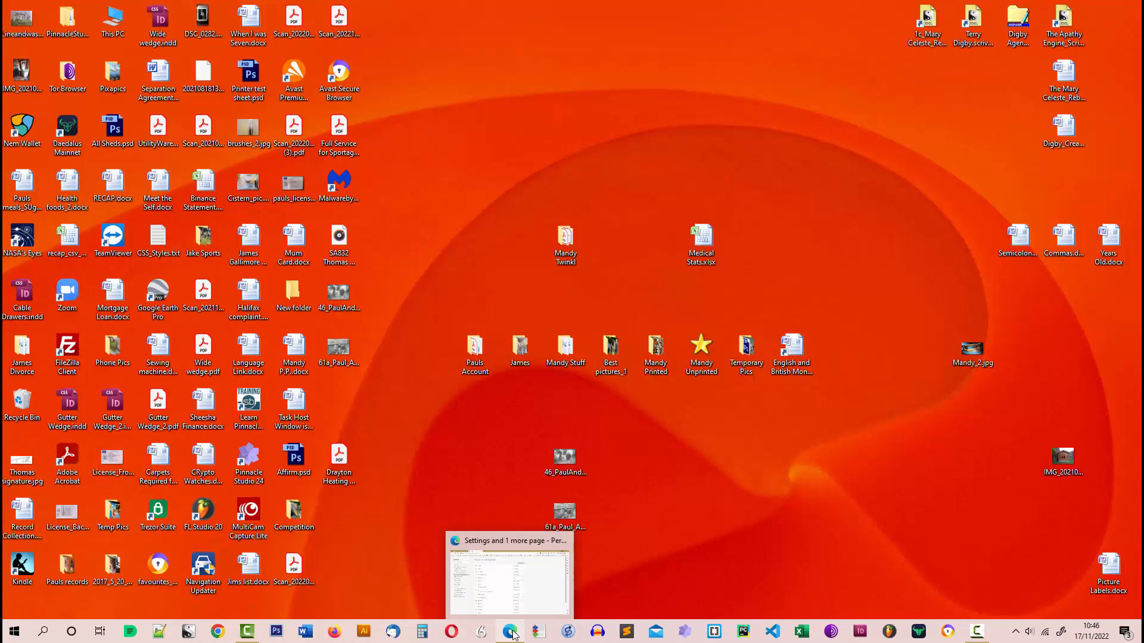
# - Restore the Microsoft Edge Settings window from the taskbar preview
pyautogui.click(509, 575)
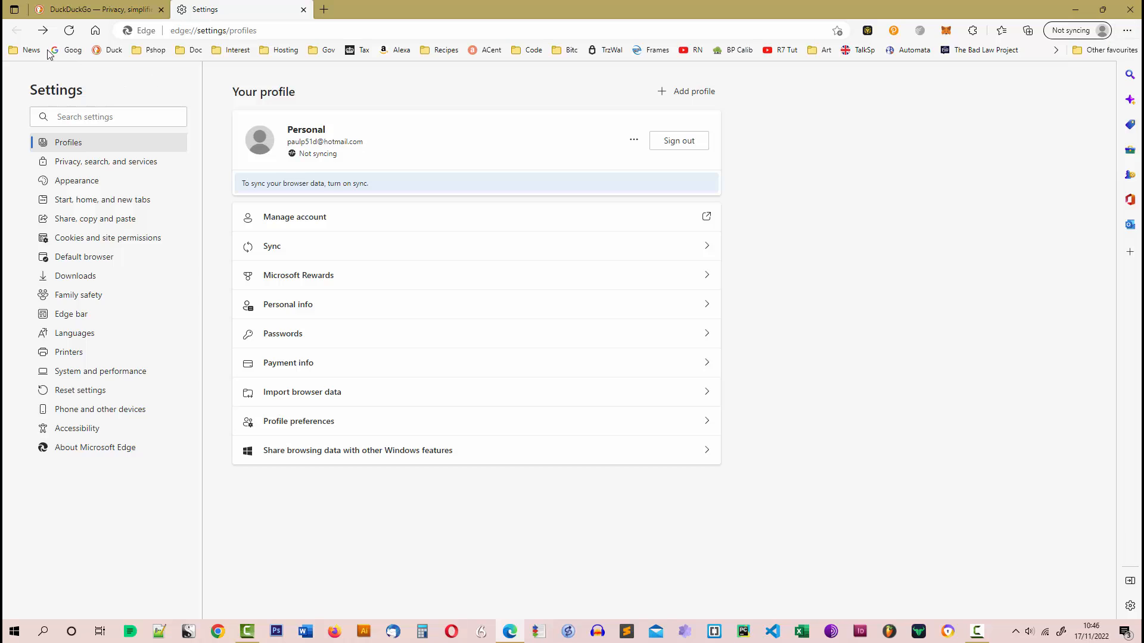
pyautogui.moveTo(43, 29)
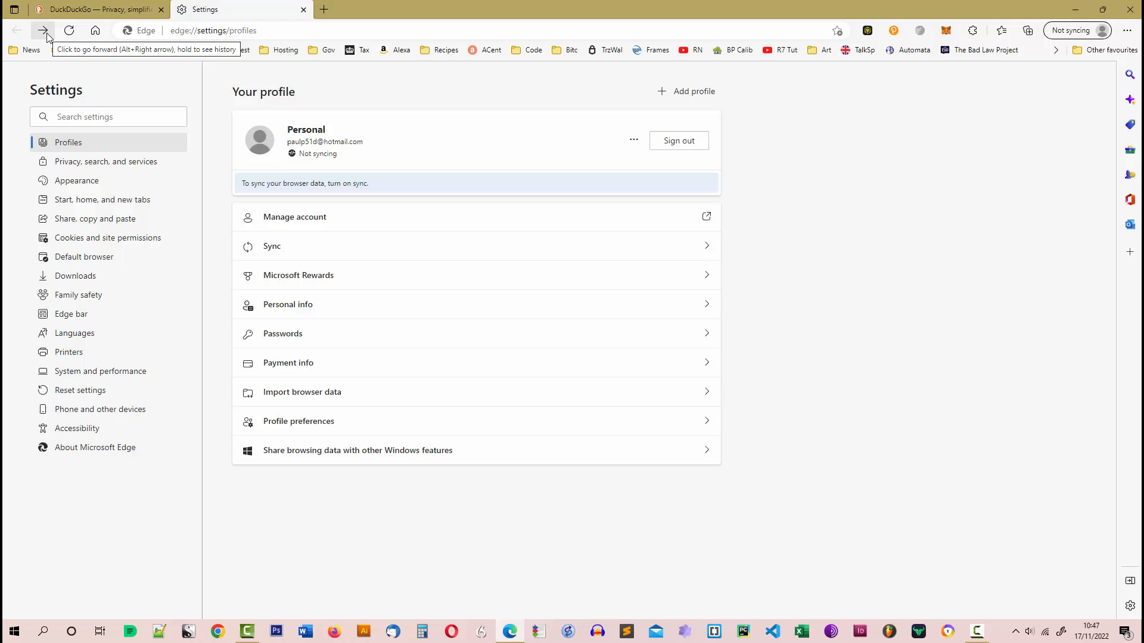
pyautogui.click(1126, 31)
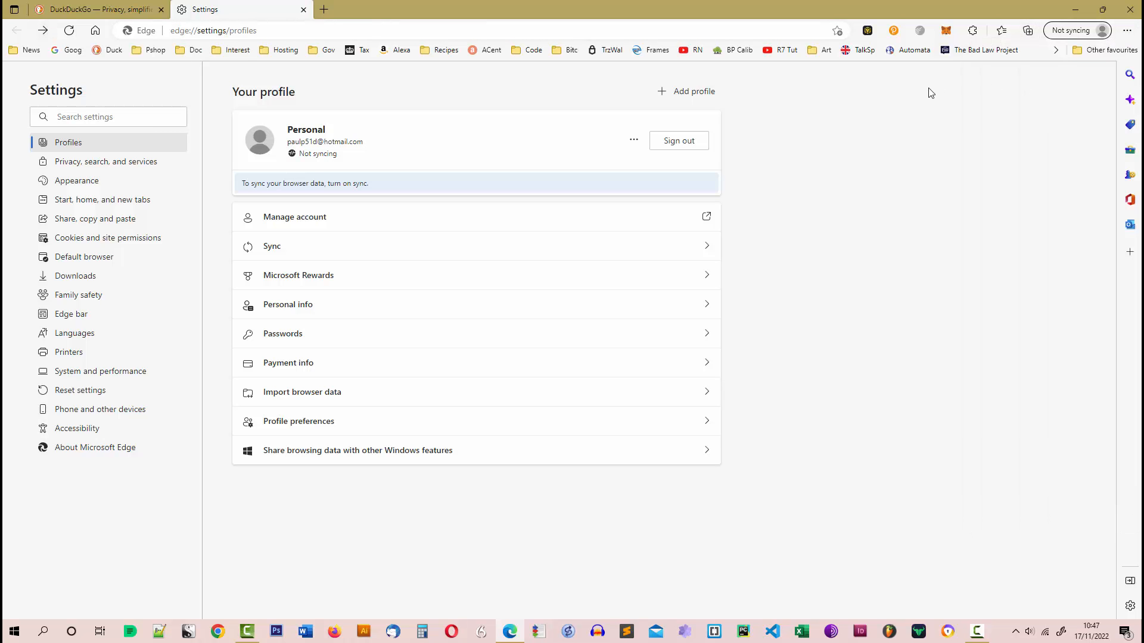
pyautogui.moveTo(43, 31)
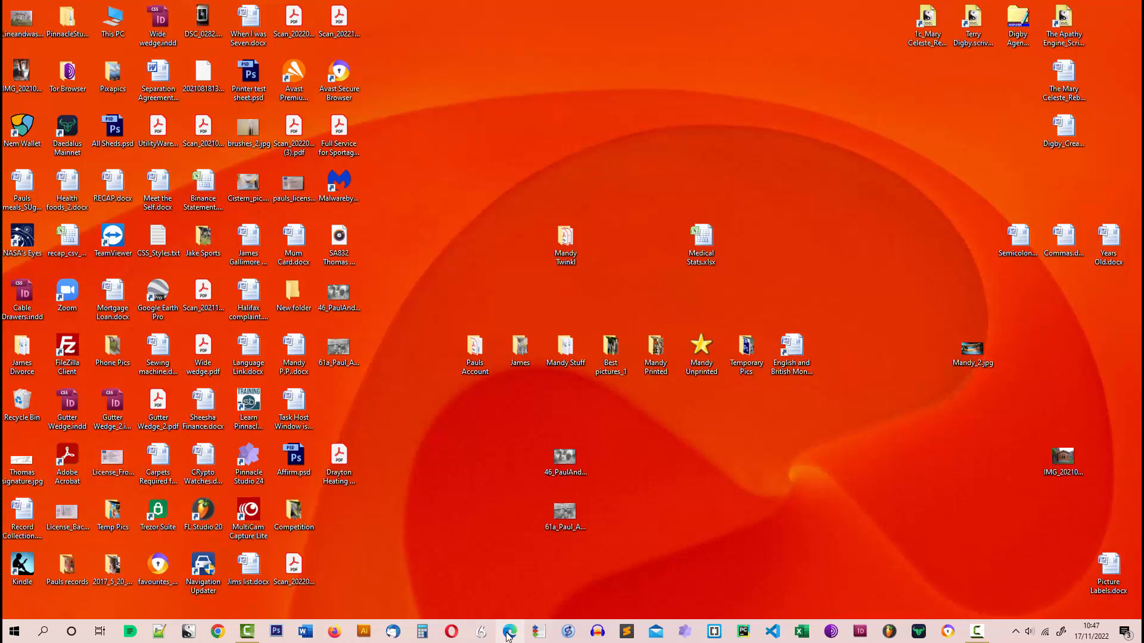
# - Restore the Edge browser window showing the DuckDuckGo start page
pyautogui.click(509, 631)
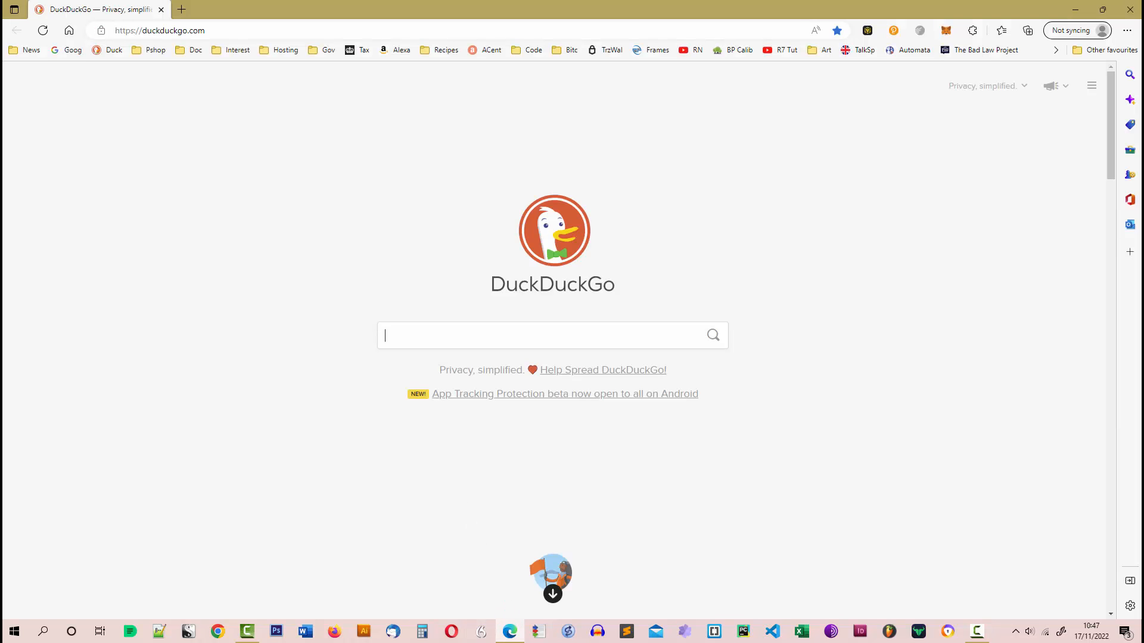
pyautogui.moveTo(1080, 74)
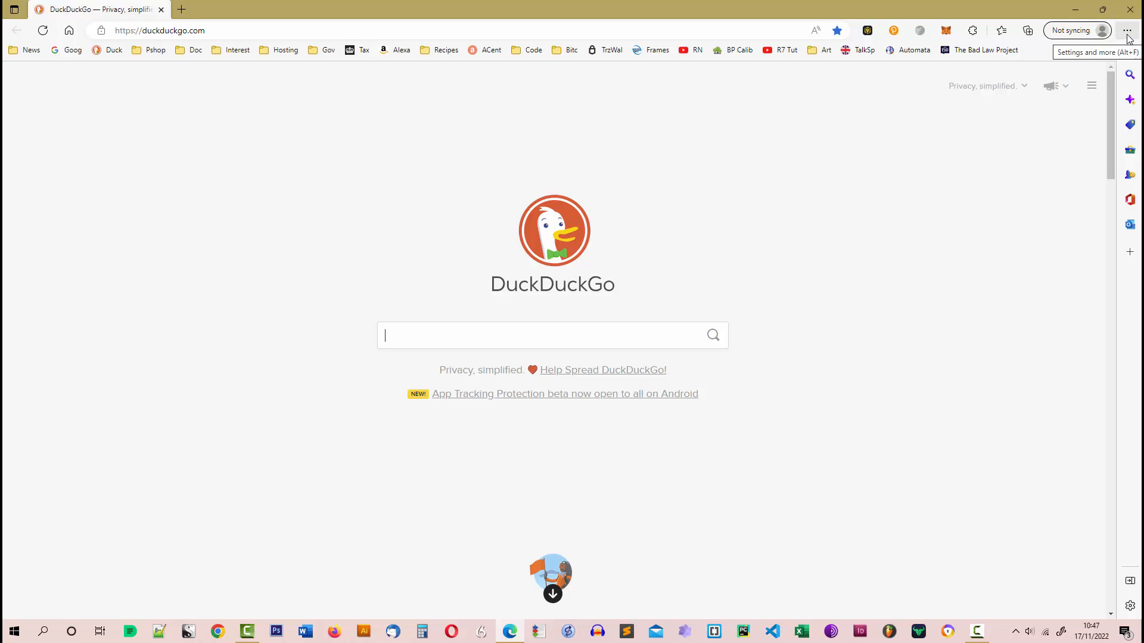
# - Open Edge Settings from the Settings and more (…) menu
pyautogui.click(1126, 31)
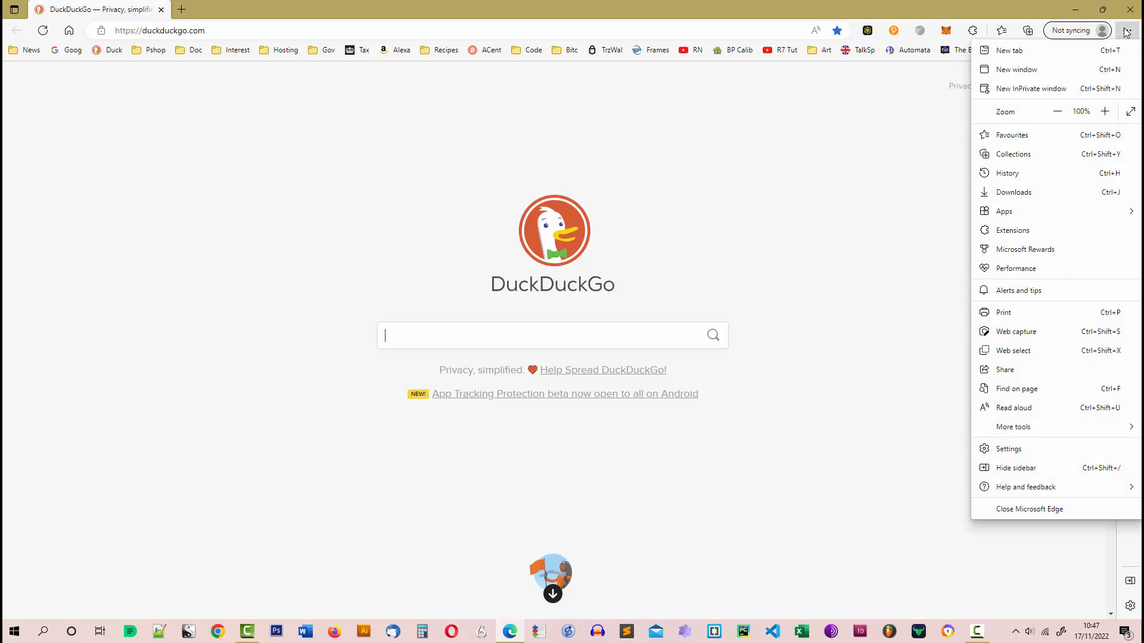
pyautogui.moveTo(1010, 449)
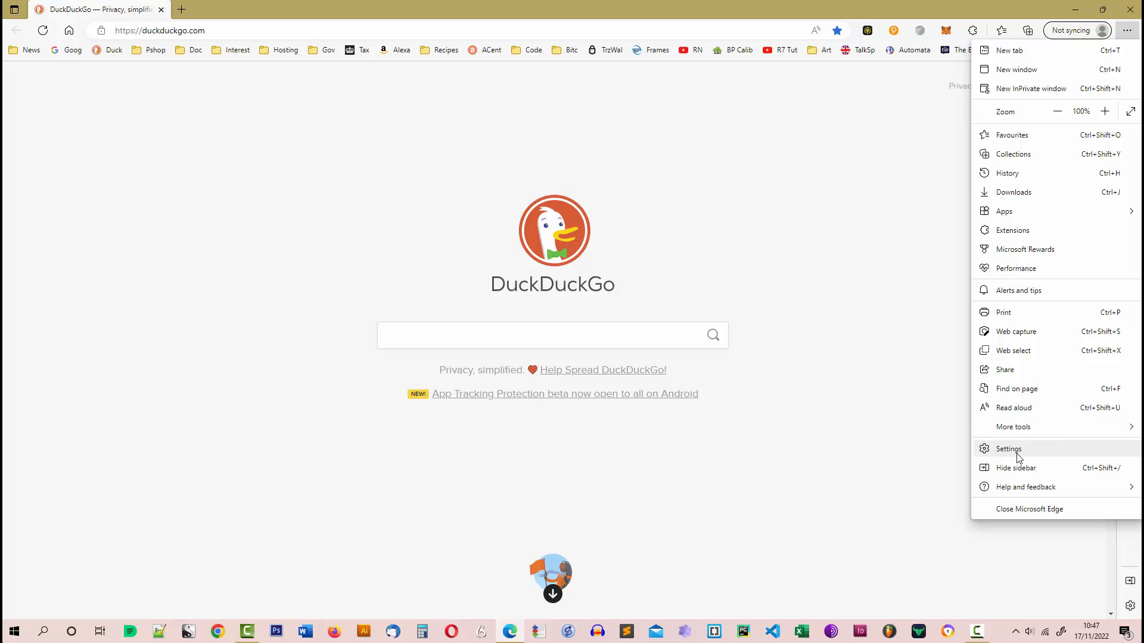
pyautogui.moveTo(1009, 438)
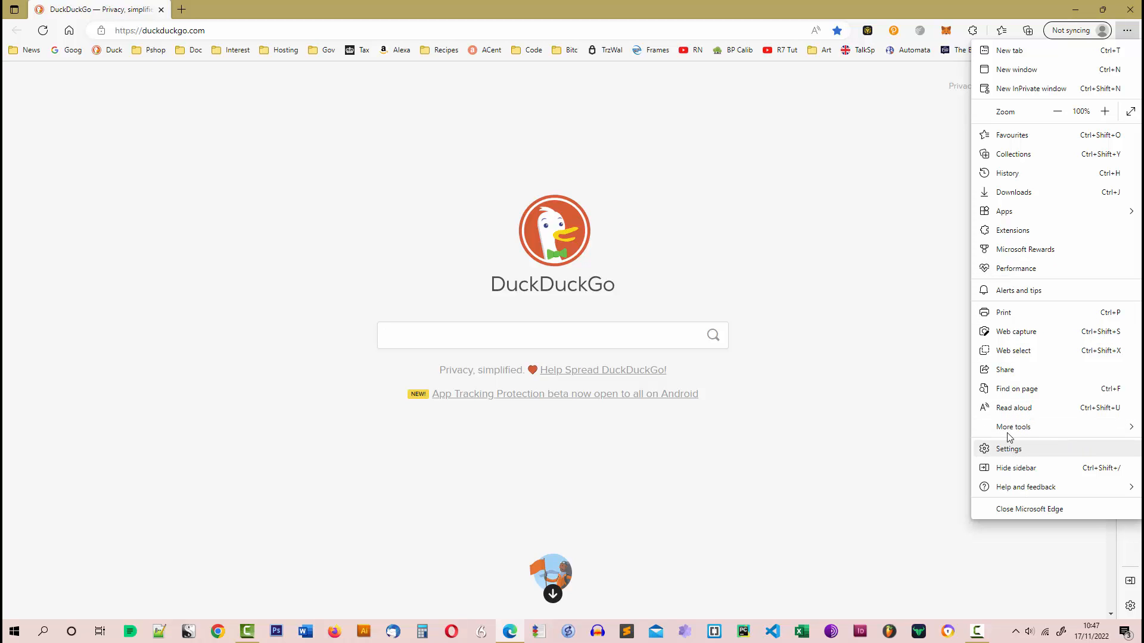
pyautogui.moveTo(1124, 38)
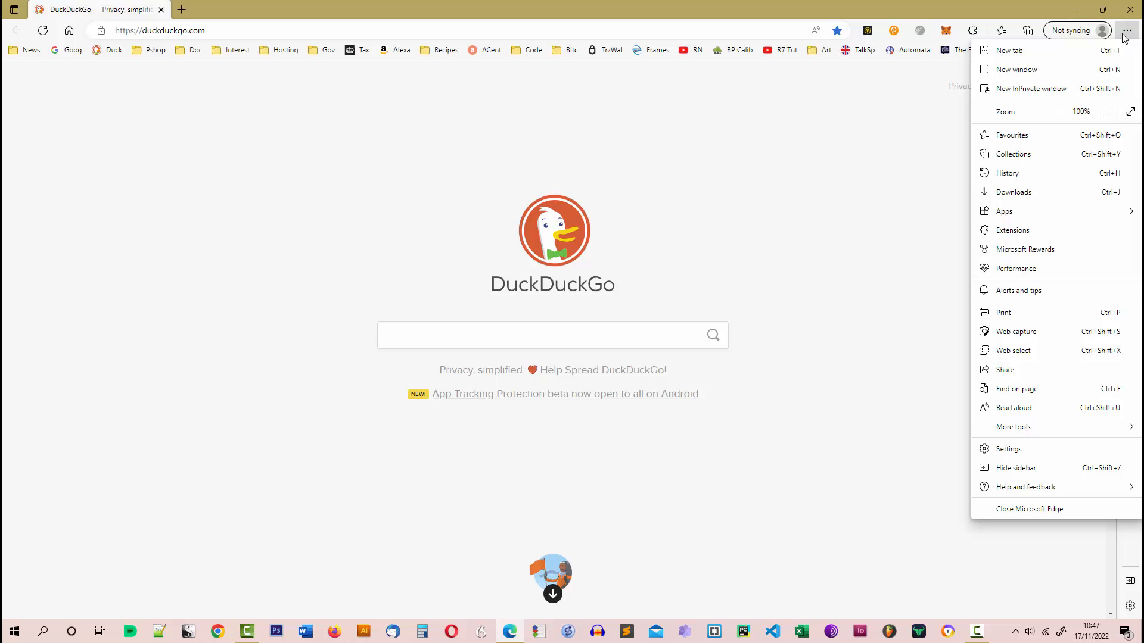
pyautogui.moveTo(1013, 408)
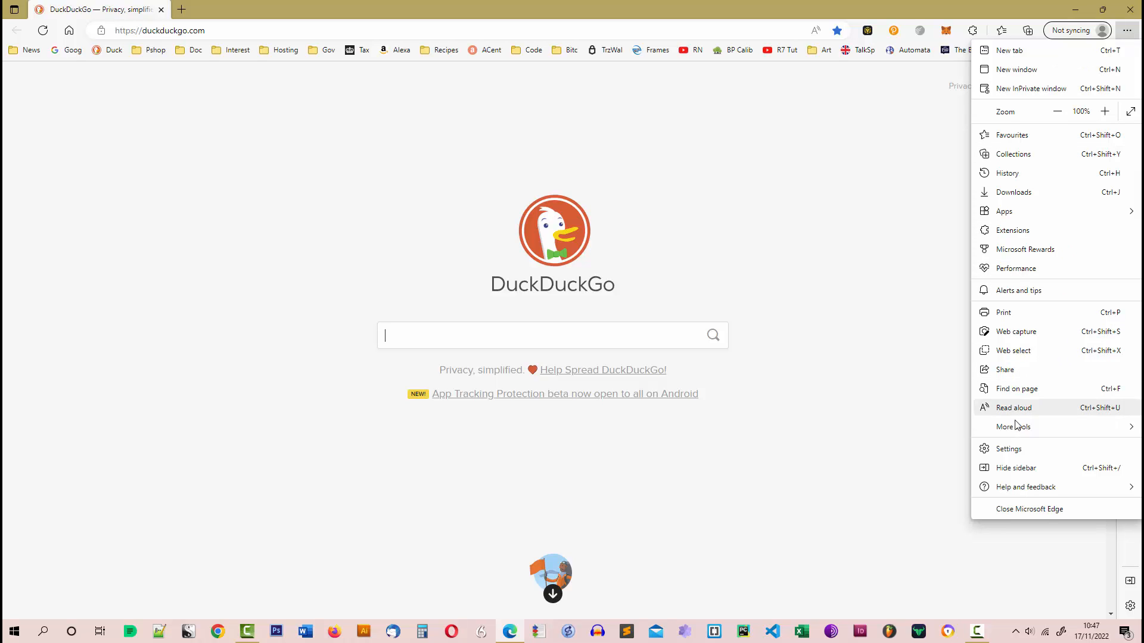
pyautogui.click(1008, 449)
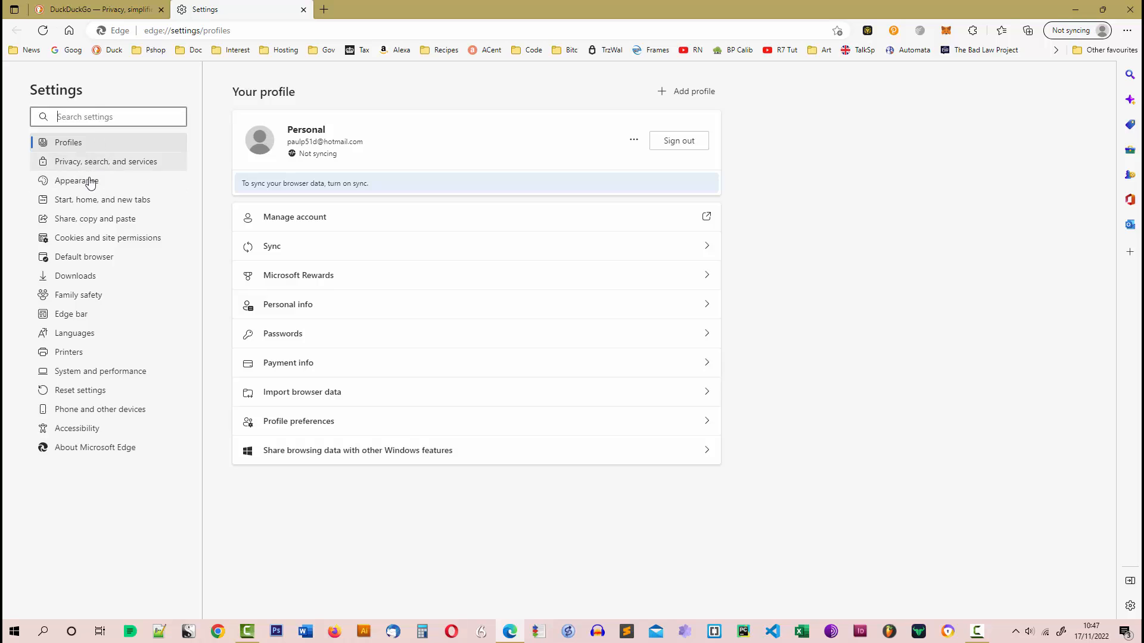
pyautogui.moveTo(108, 237)
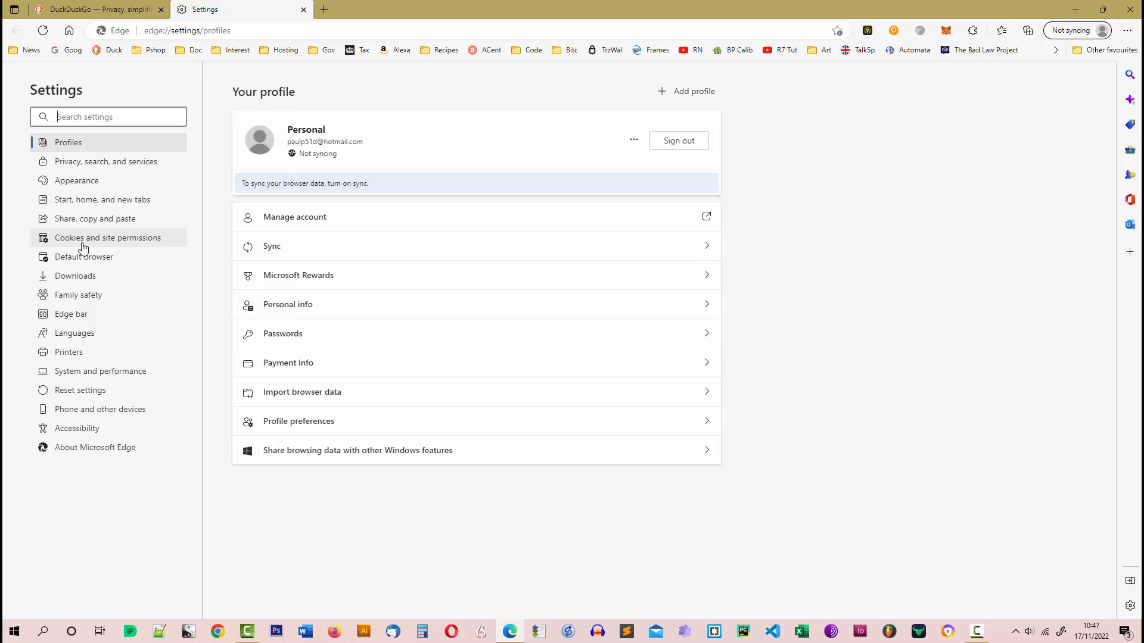
pyautogui.moveTo(108, 239)
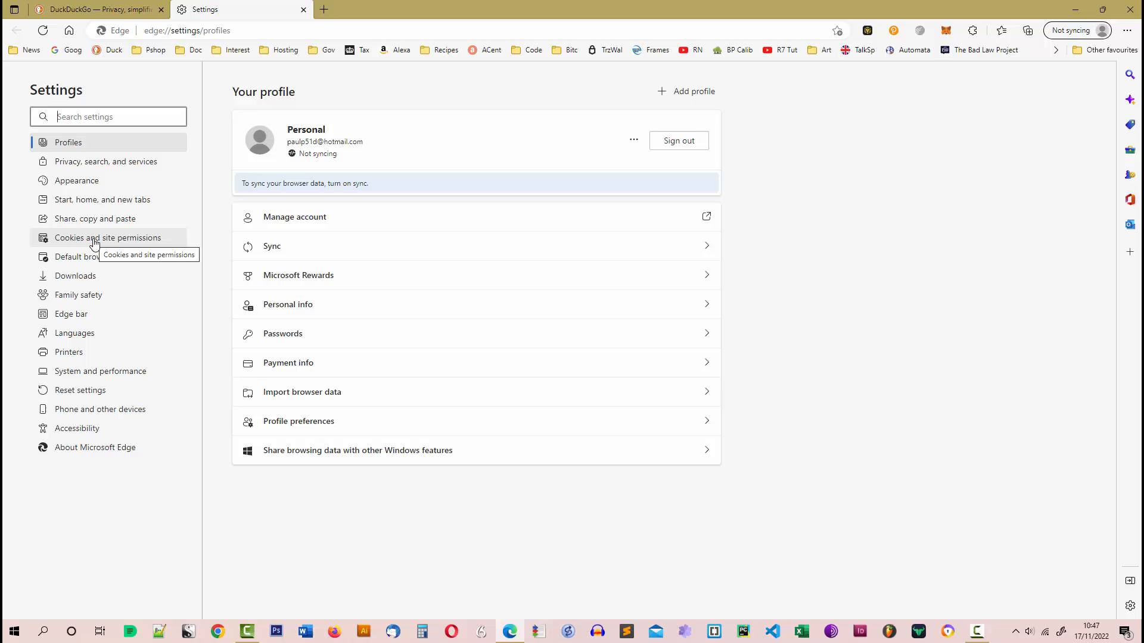
# - Go to Cookies and site permissions to see recent notification permission activity
pyautogui.click(107, 237)
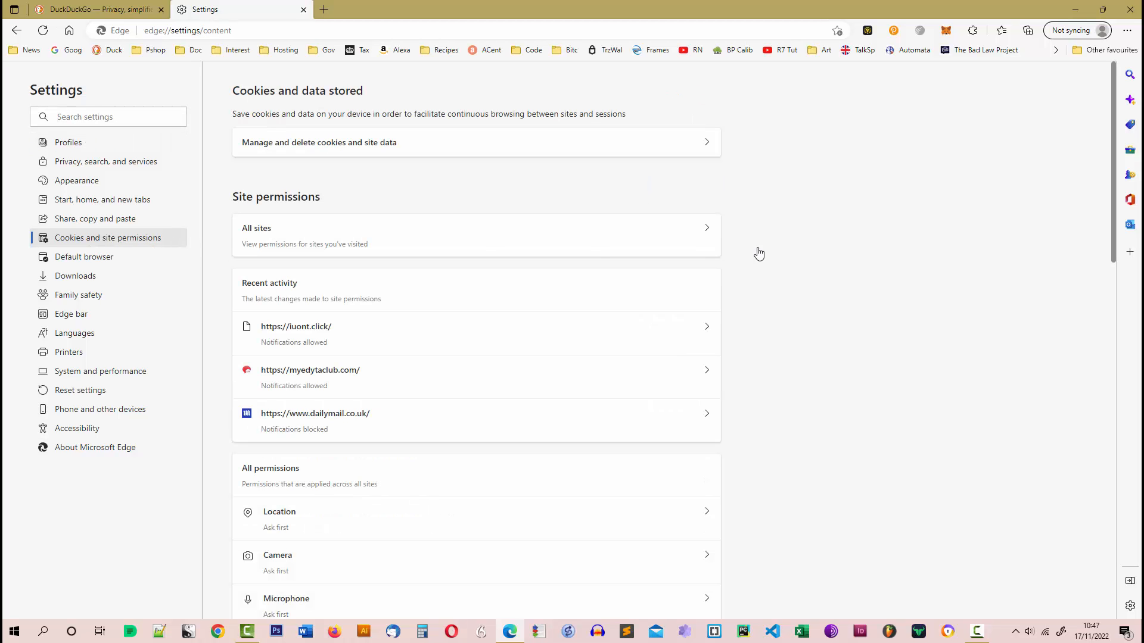
pyautogui.moveTo(936, 322)
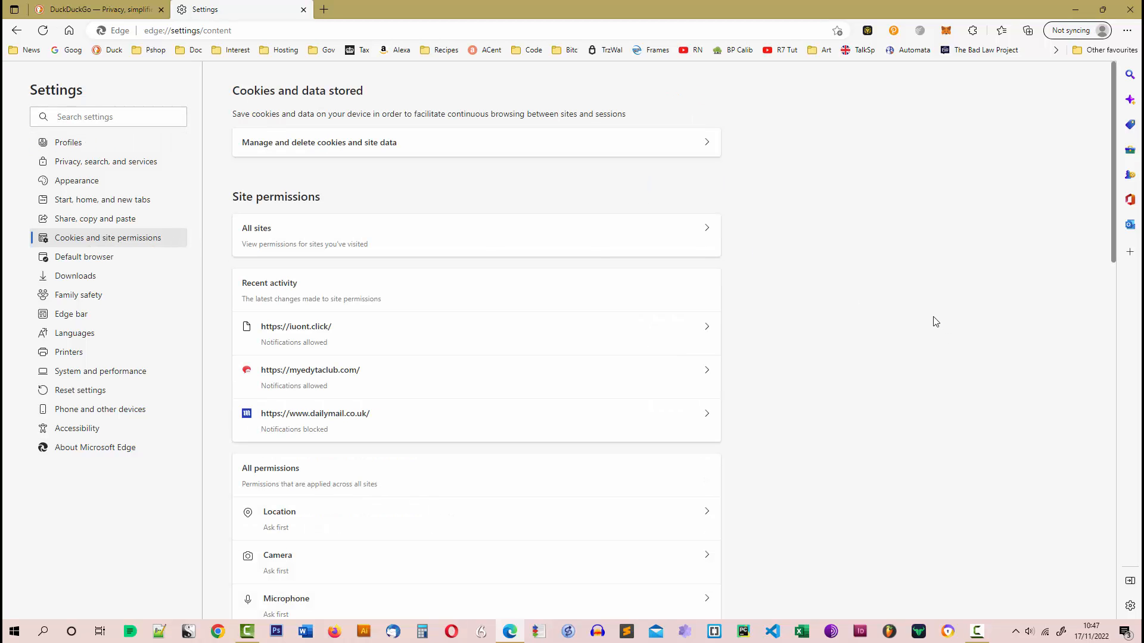
pyautogui.moveTo(317, 337)
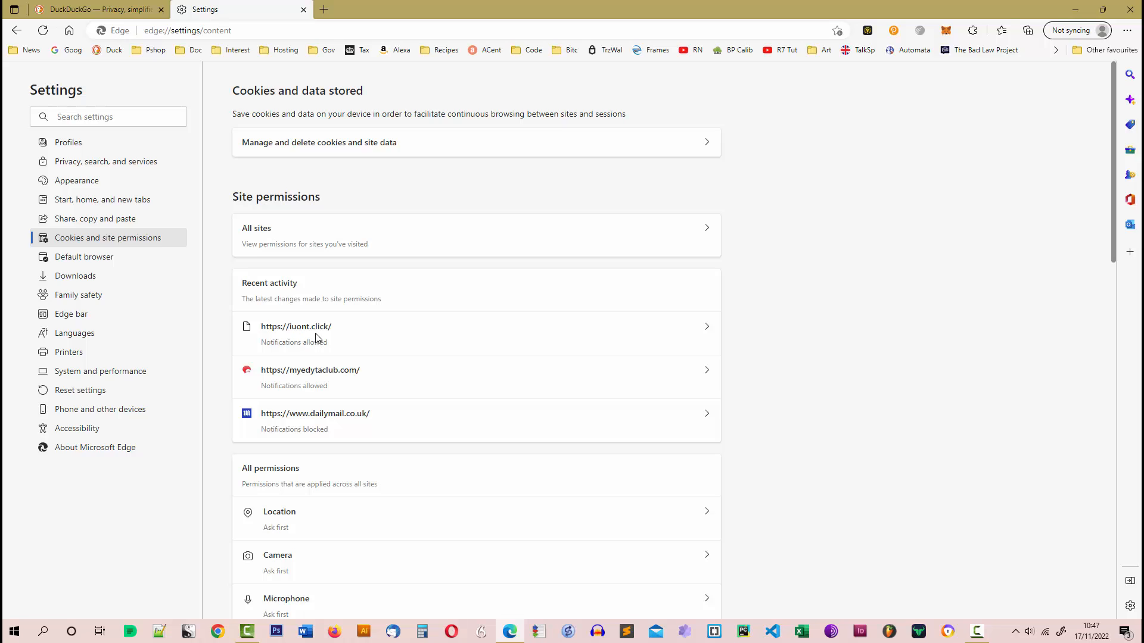
pyautogui.moveTo(360, 336)
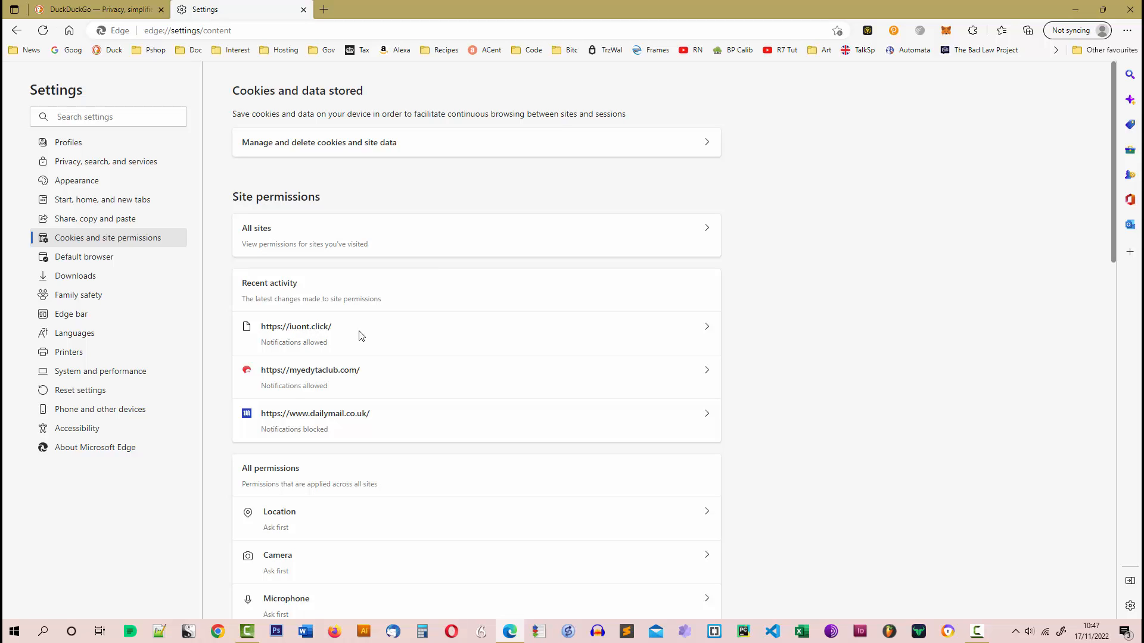
pyautogui.moveTo(310, 330)
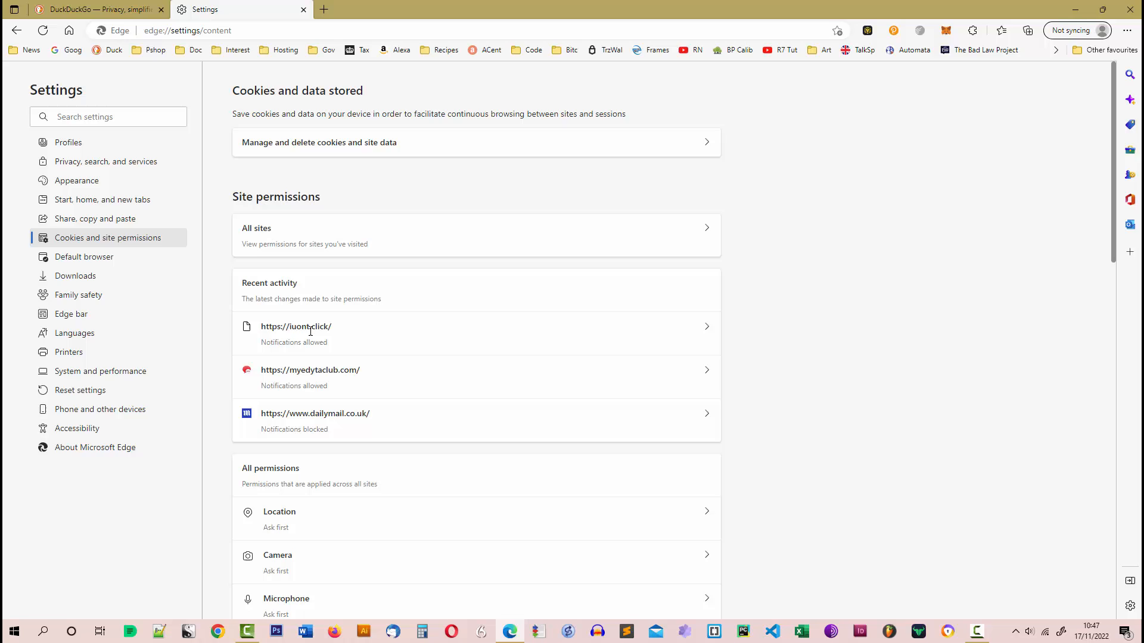
pyautogui.moveTo(707, 330)
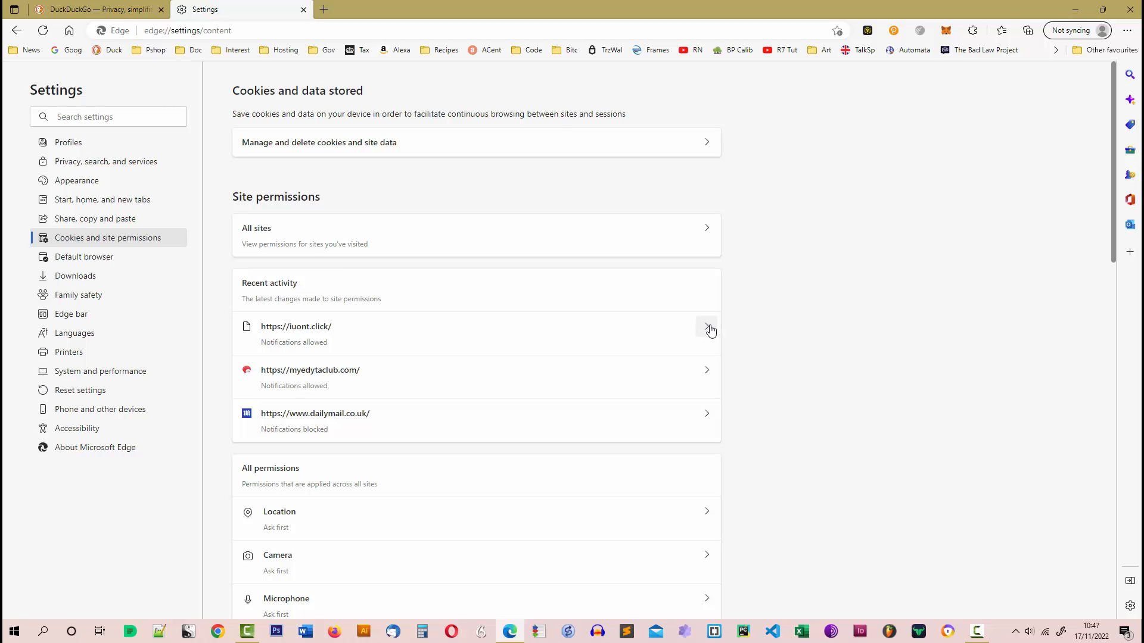
pyautogui.moveTo(313, 381)
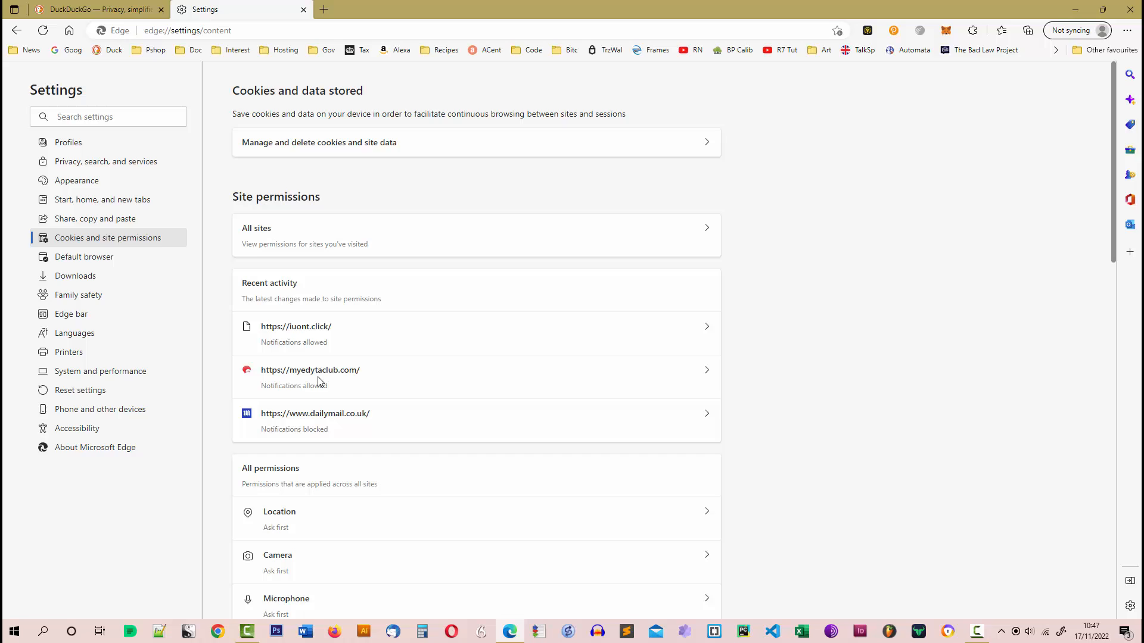
pyautogui.moveTo(296, 357)
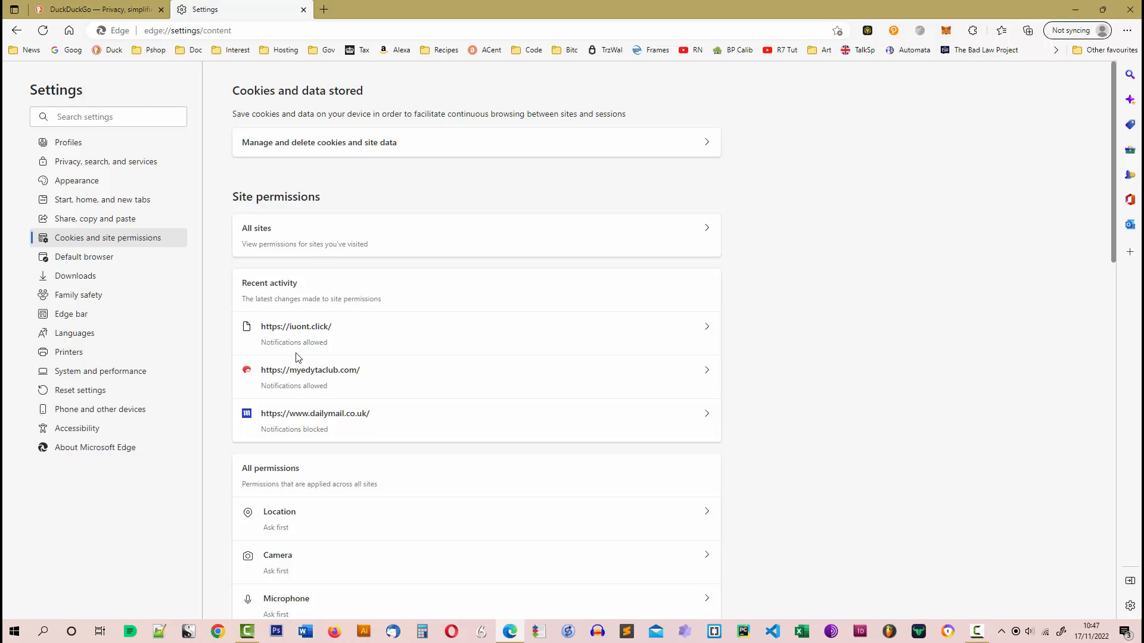
pyautogui.moveTo(266, 343)
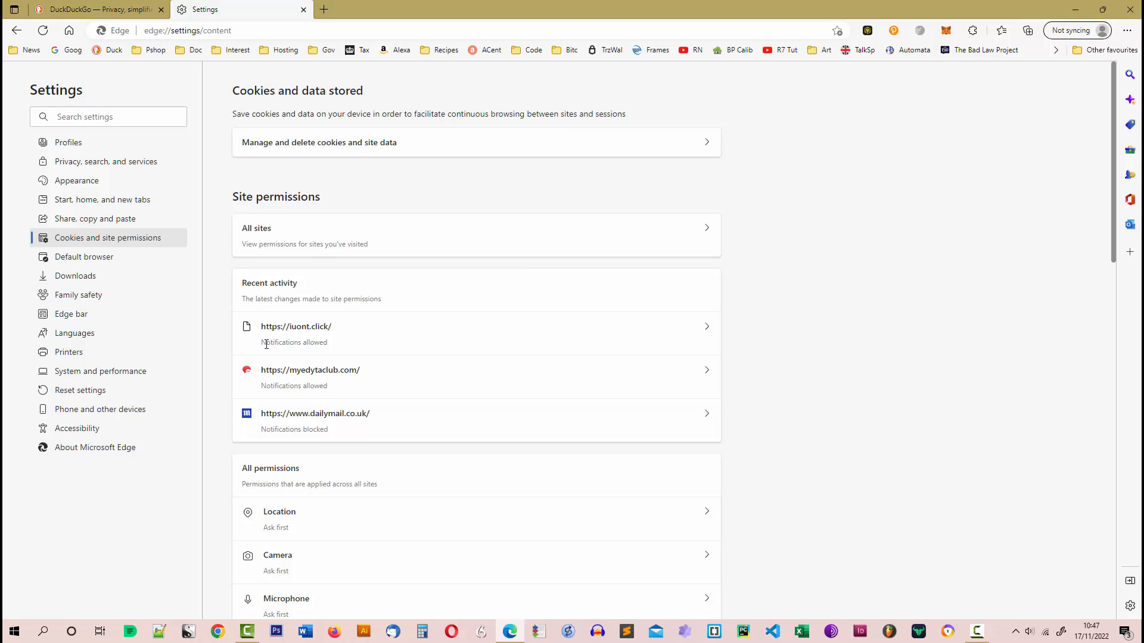
pyautogui.moveTo(329, 392)
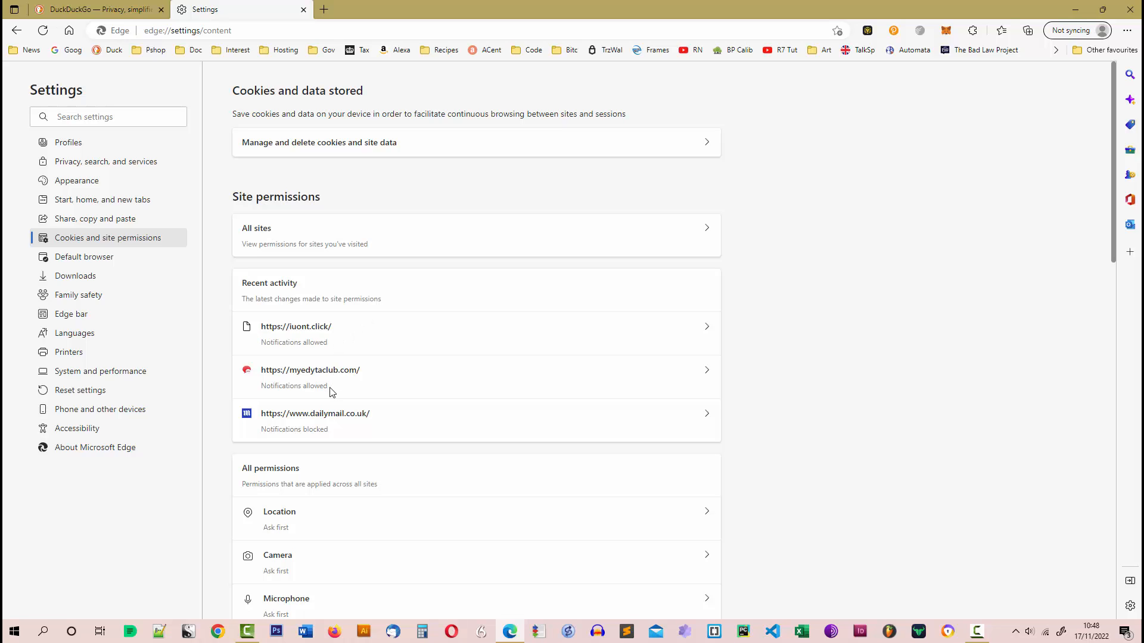
pyautogui.moveTo(266, 394)
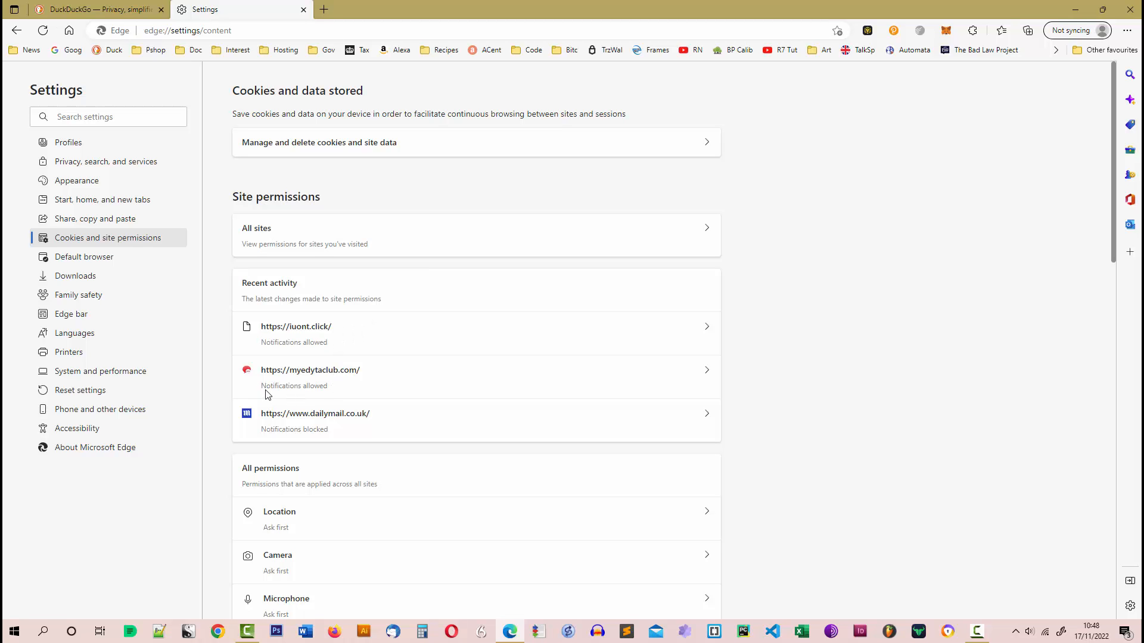
pyautogui.doubleClick(293, 385)
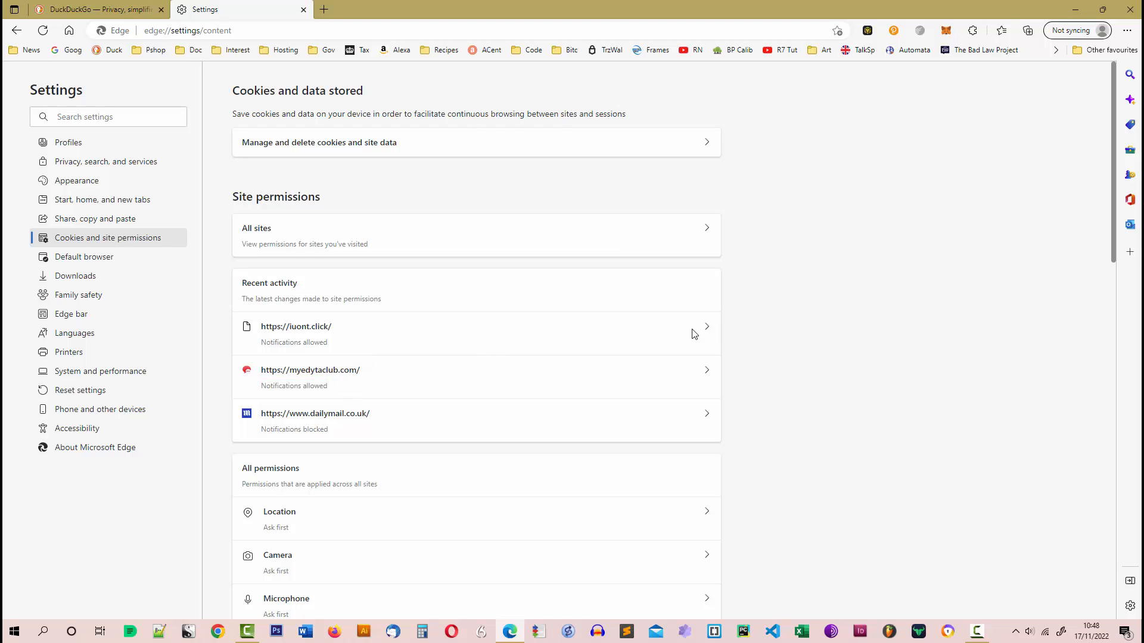
pyautogui.click(475, 334)
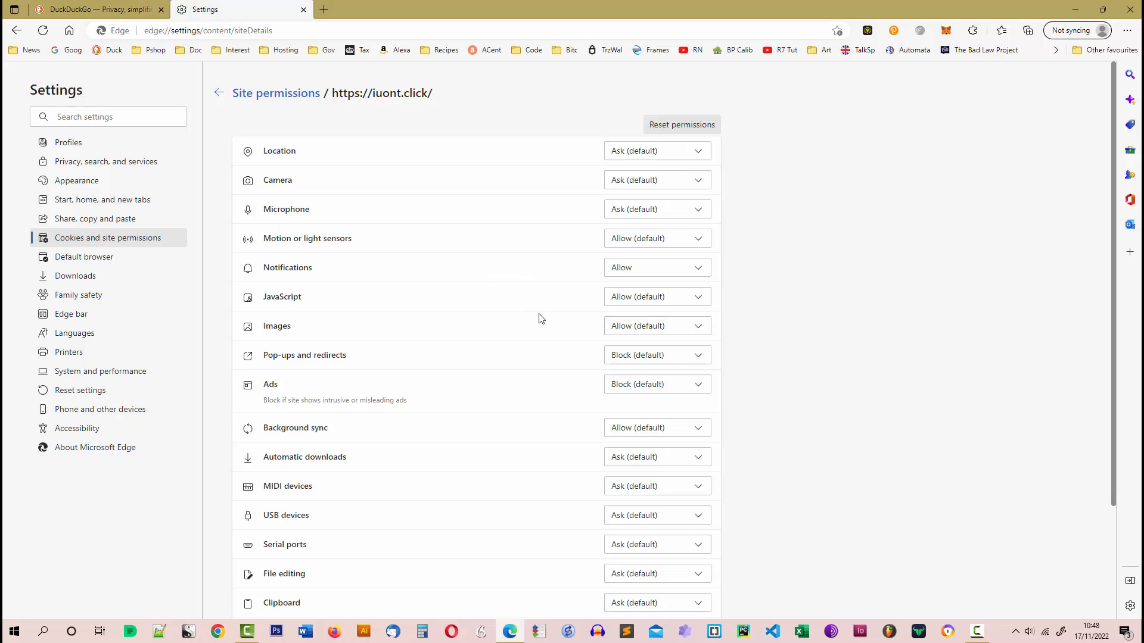
pyautogui.moveTo(588, 347)
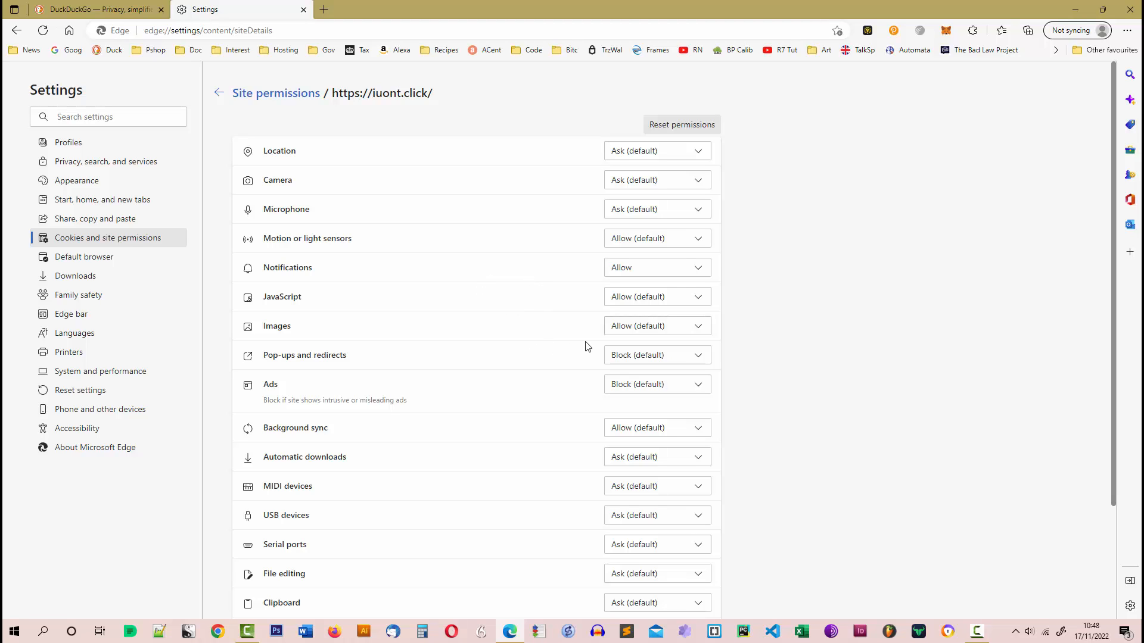
pyautogui.moveTo(284, 264)
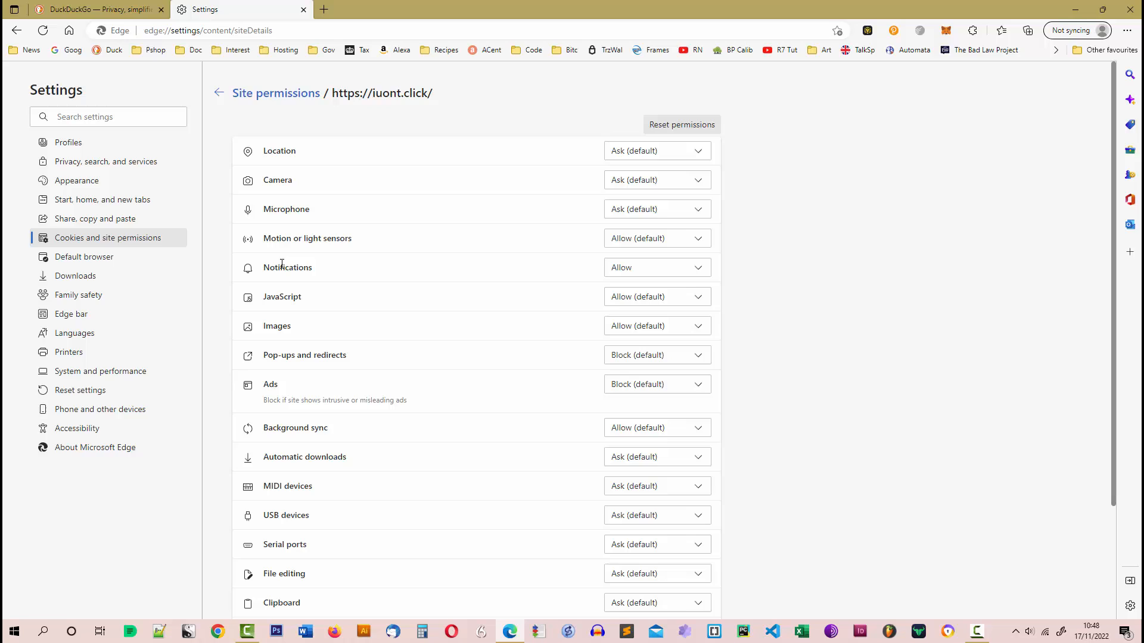
pyautogui.doubleClick(287, 267)
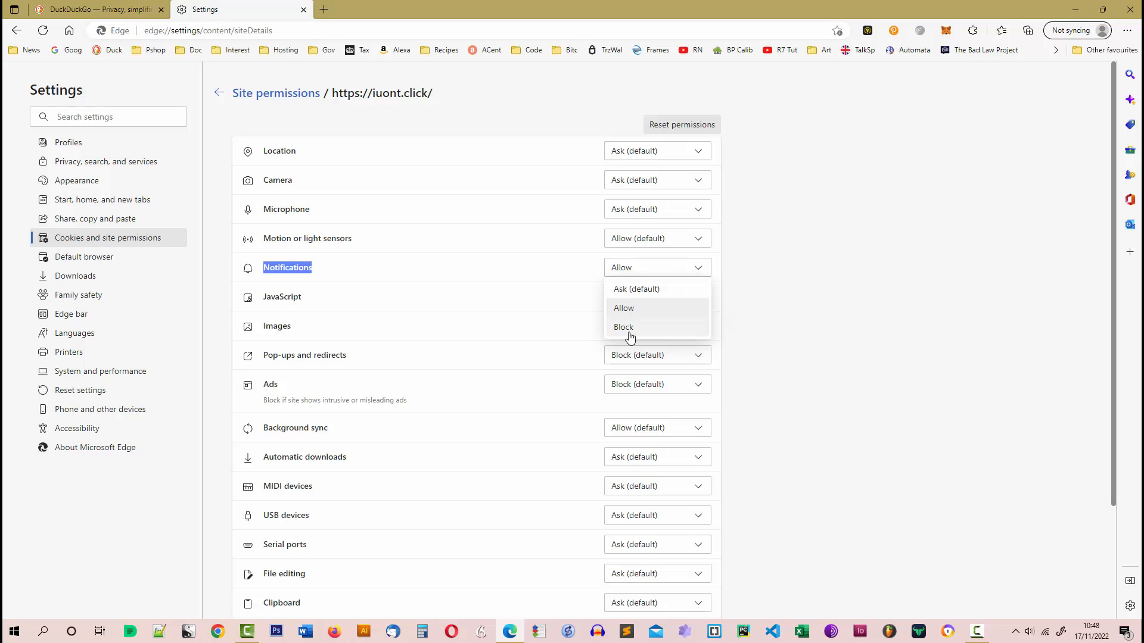
pyautogui.click(624, 327)
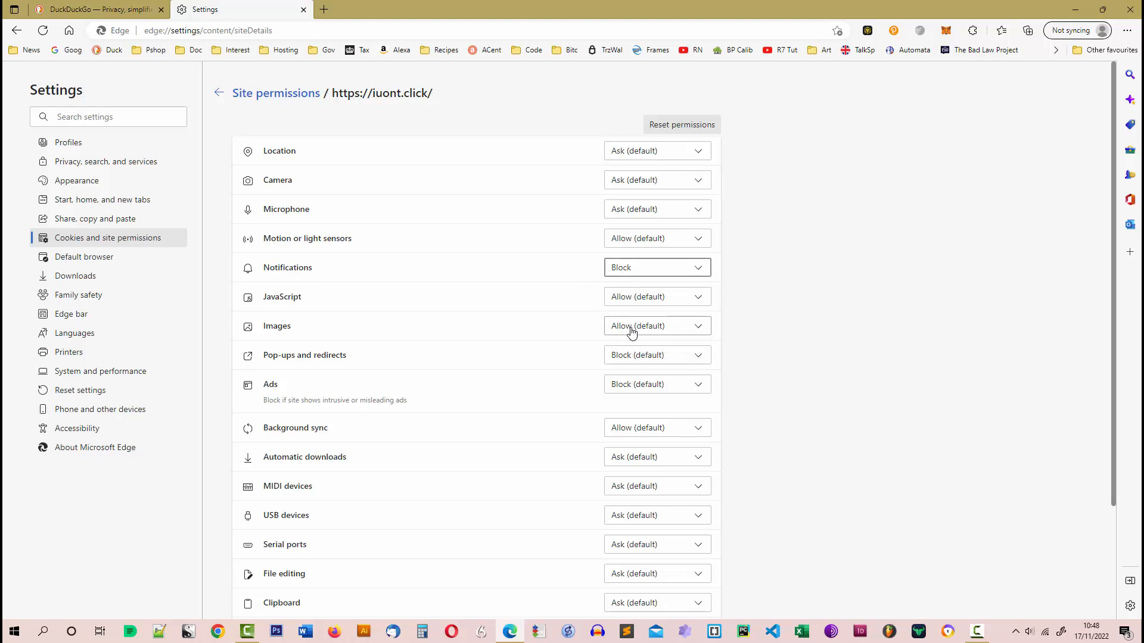
pyautogui.moveTo(610, 333)
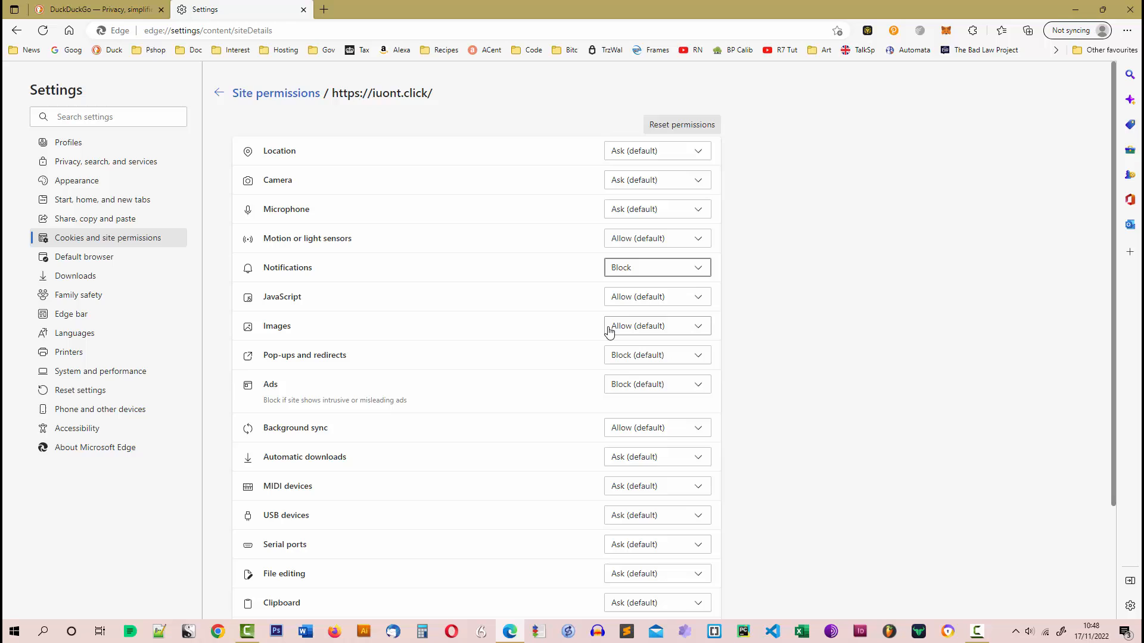
pyautogui.moveTo(139, 243)
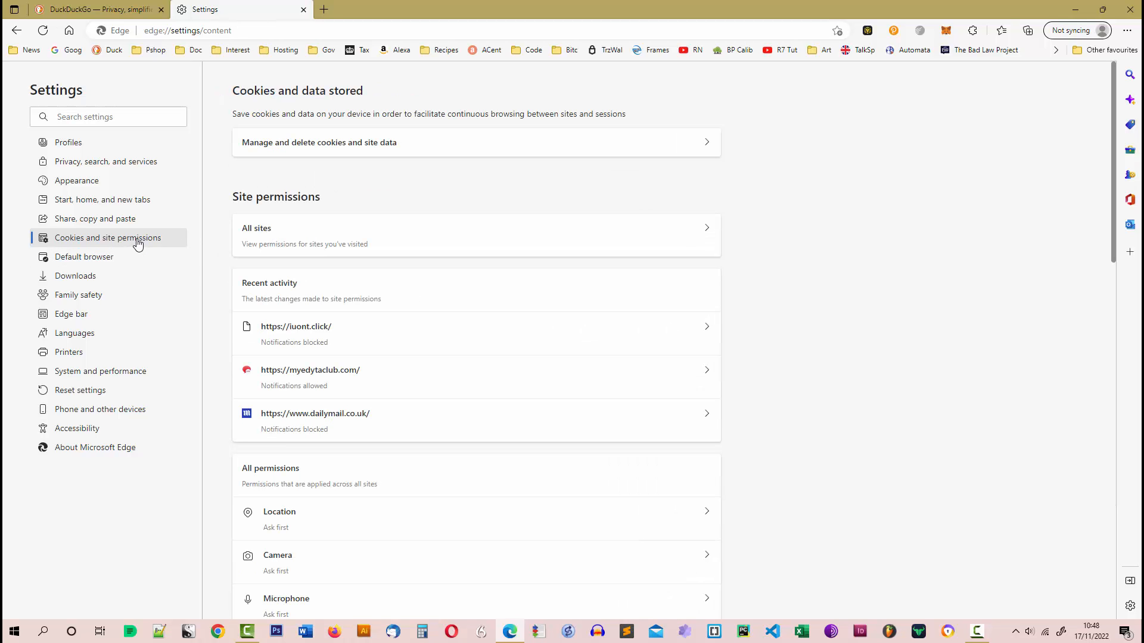
pyautogui.moveTo(173, 261)
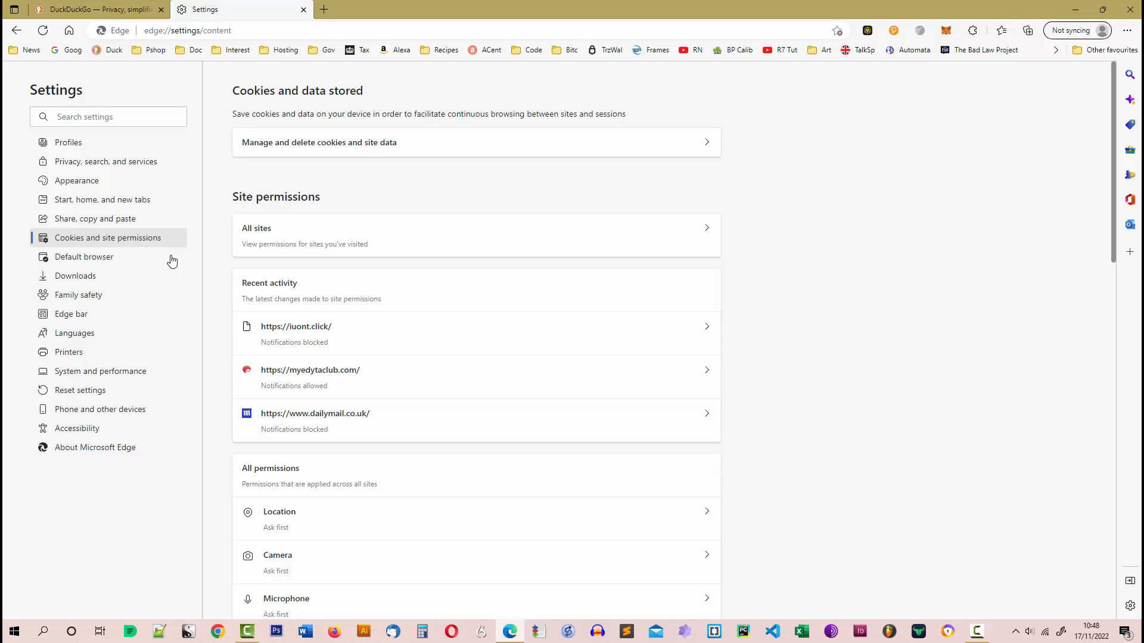
pyautogui.moveTo(329, 345)
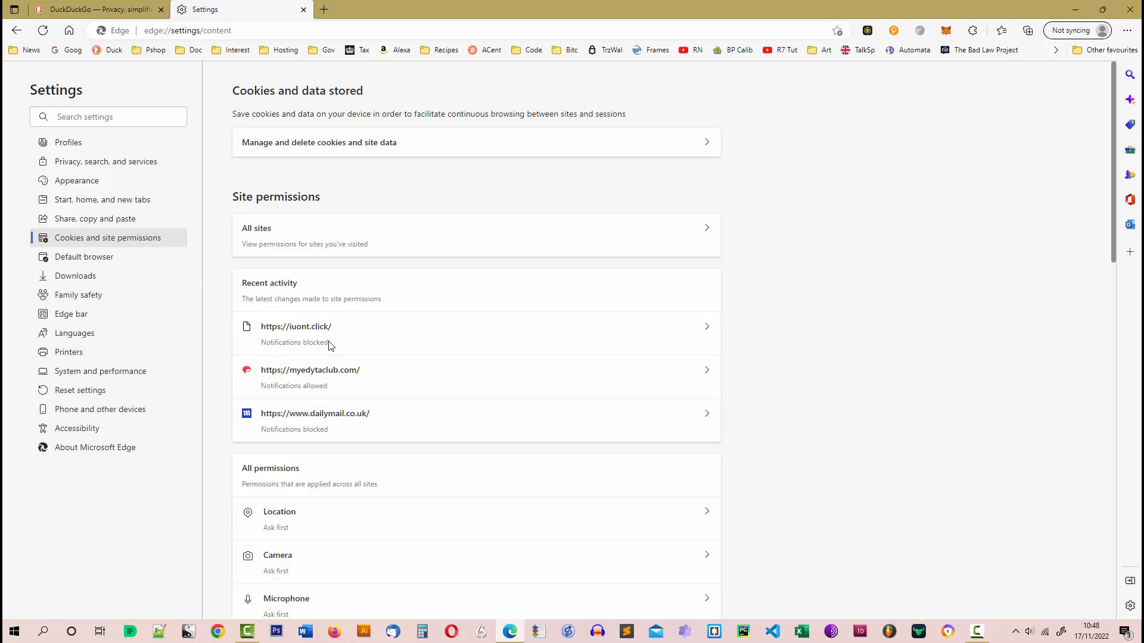
pyautogui.doubleClick(295, 342)
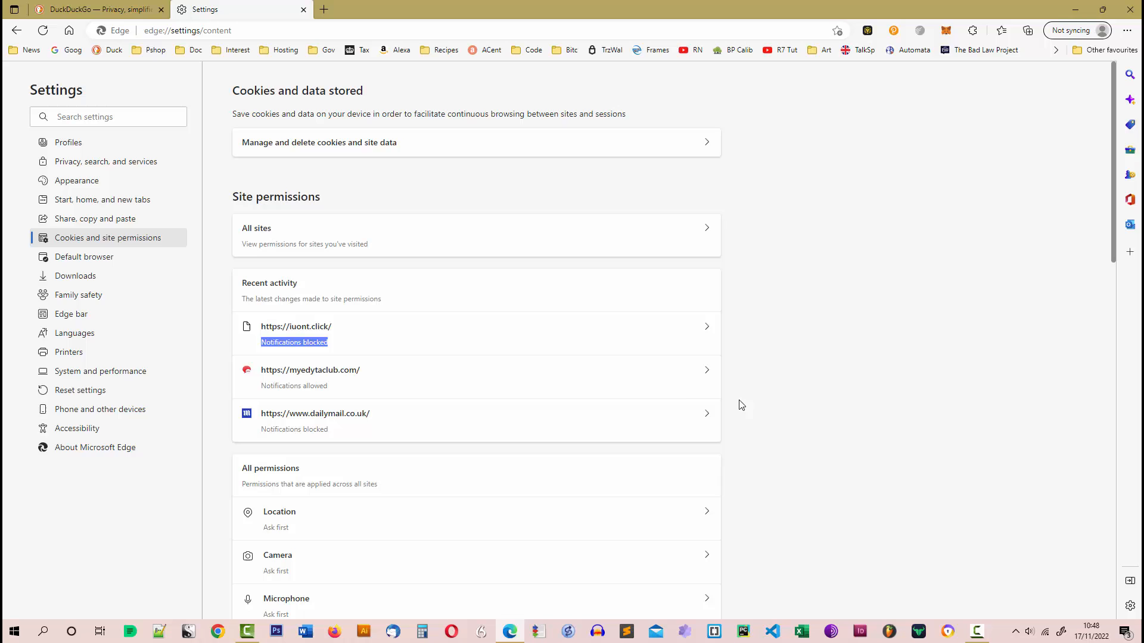
pyautogui.moveTo(323, 383)
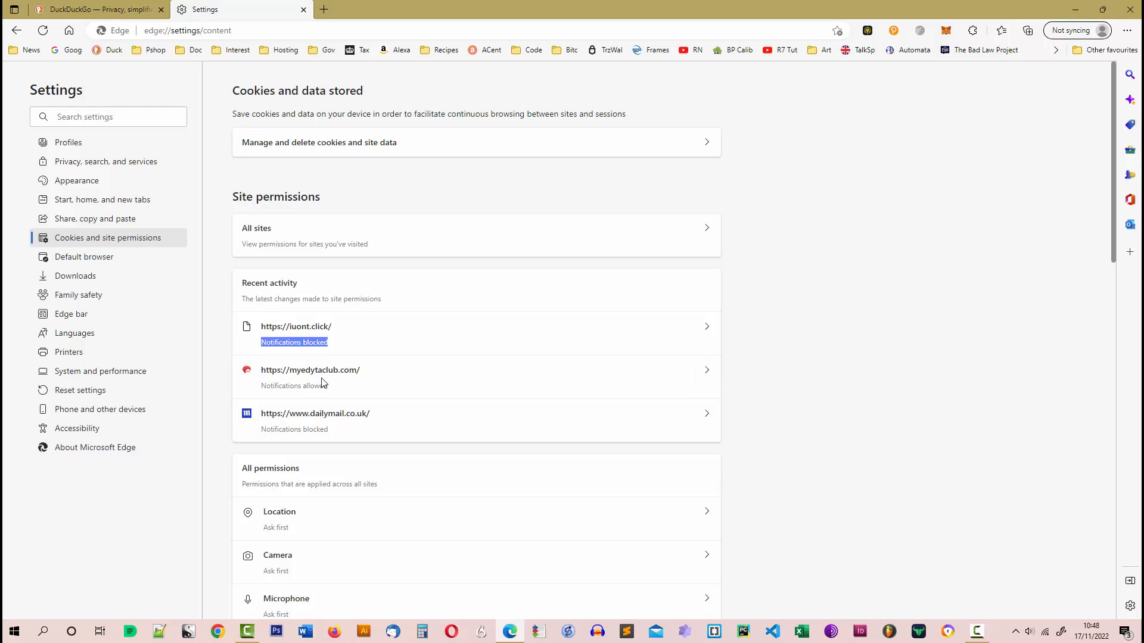
pyautogui.moveTo(705, 375)
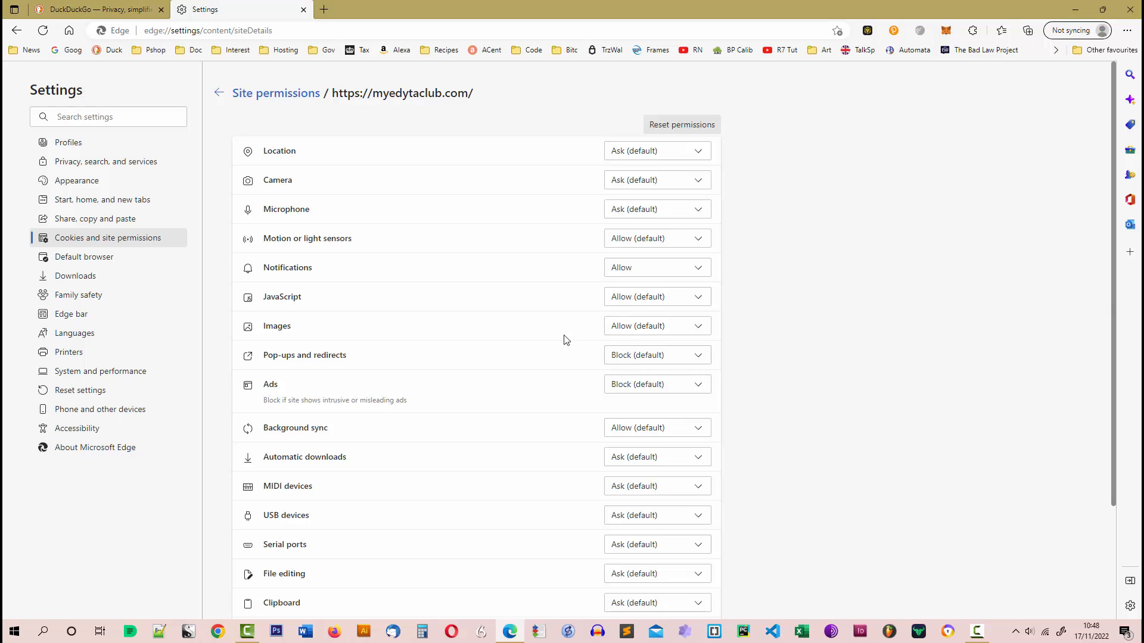
pyautogui.moveTo(315, 276)
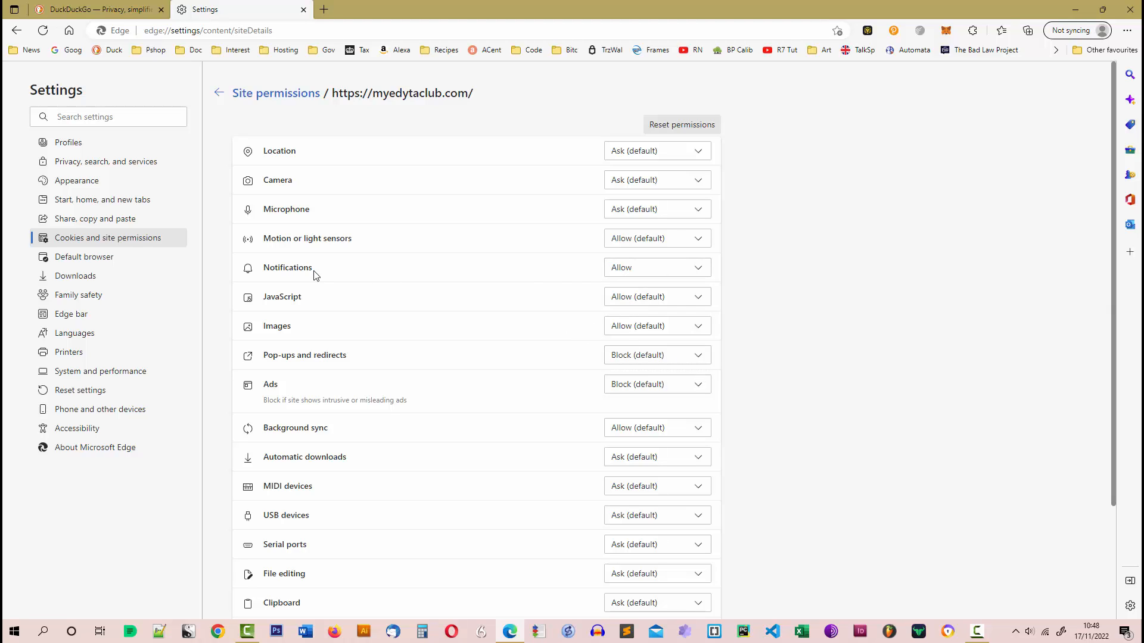
pyautogui.doubleClick(288, 267)
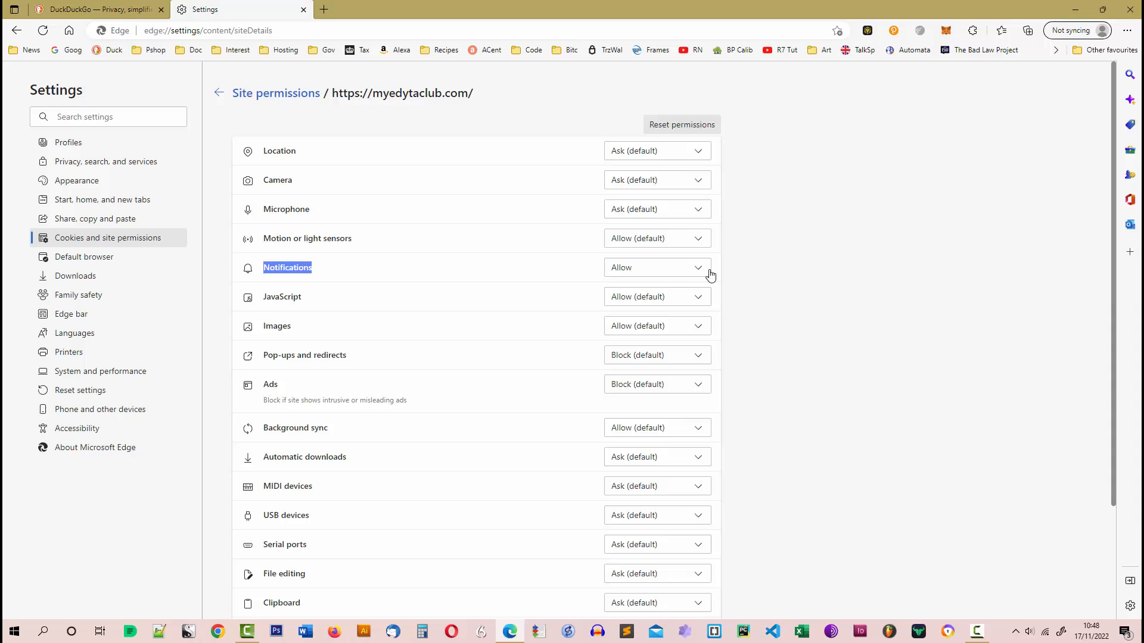
pyautogui.click(654, 267)
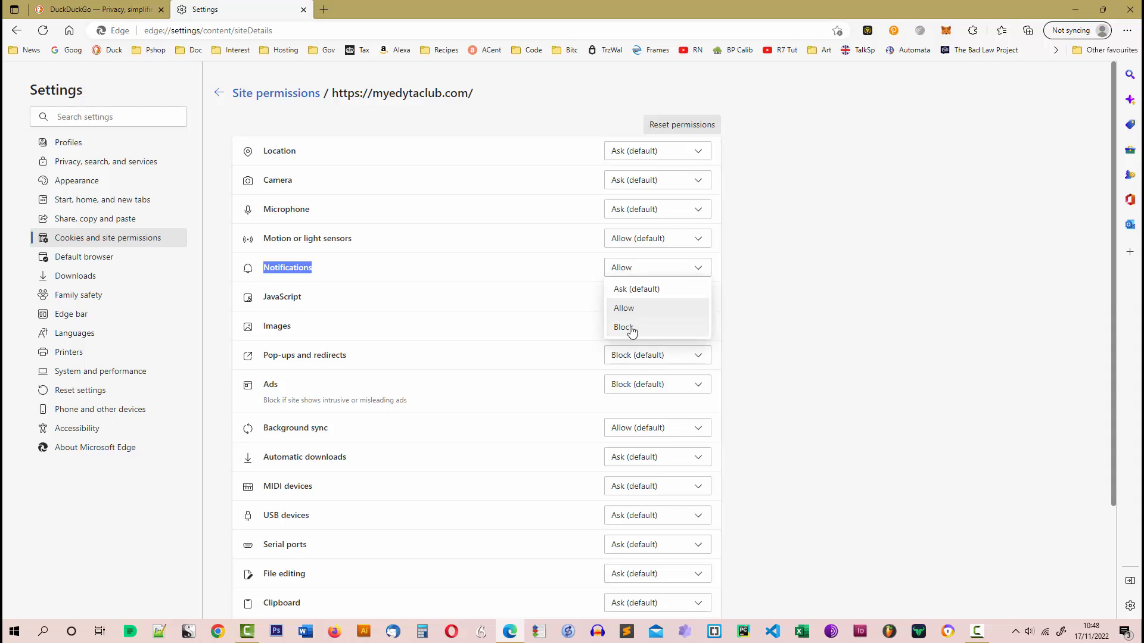
pyautogui.click(623, 326)
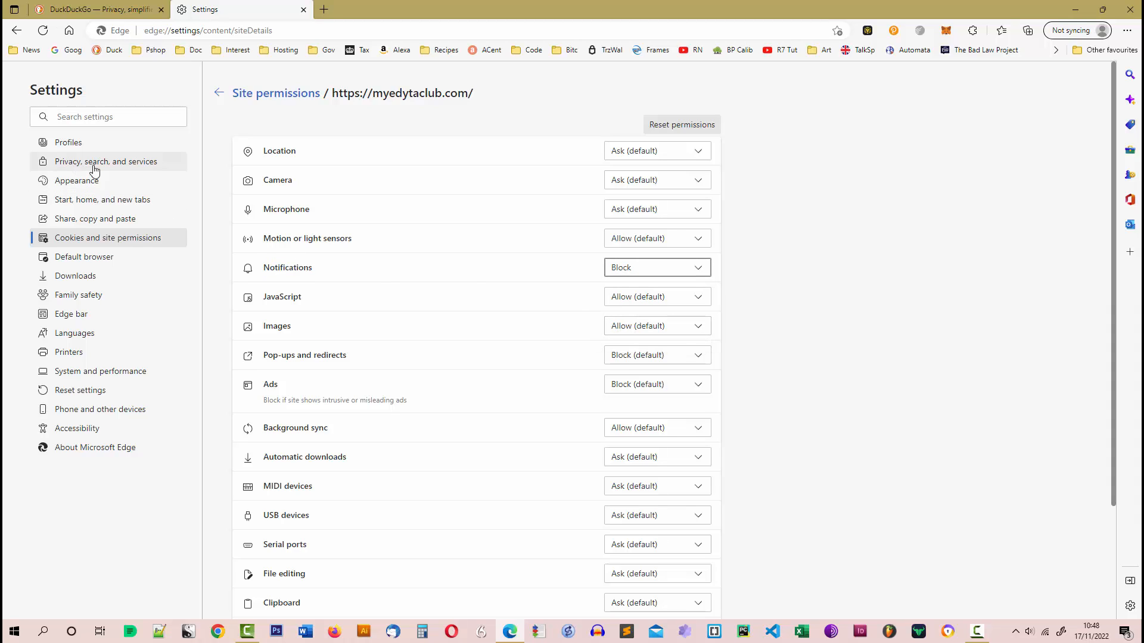
pyautogui.click(219, 93)
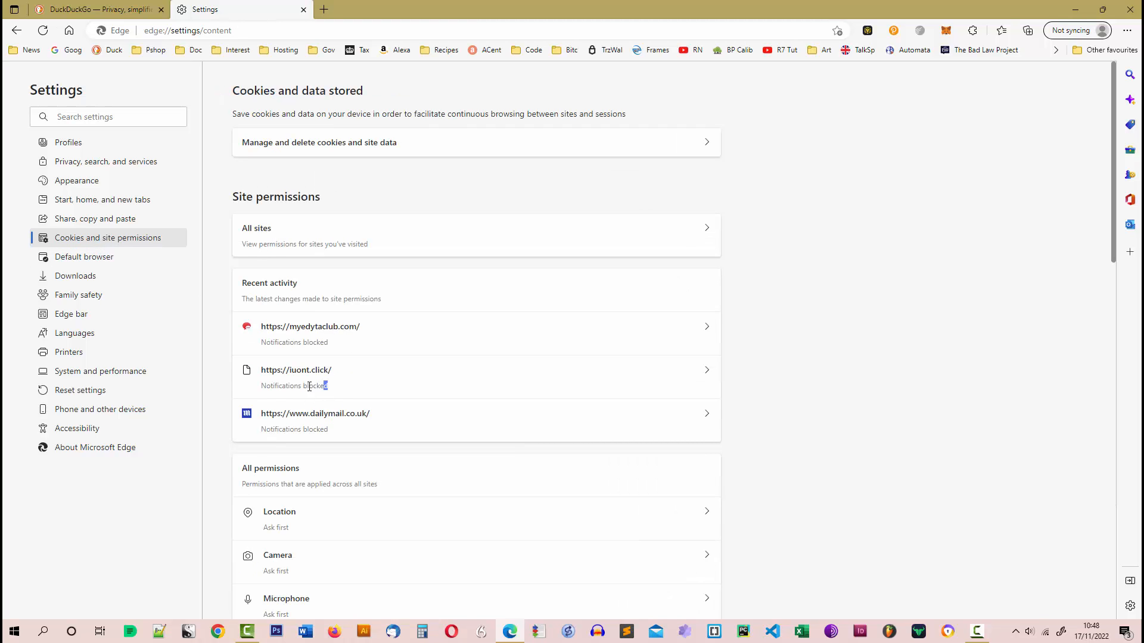
# - Review Recent activity confirming both sites blocked, then put Edge away to show the desktop
pyautogui.rightClick(313, 385)
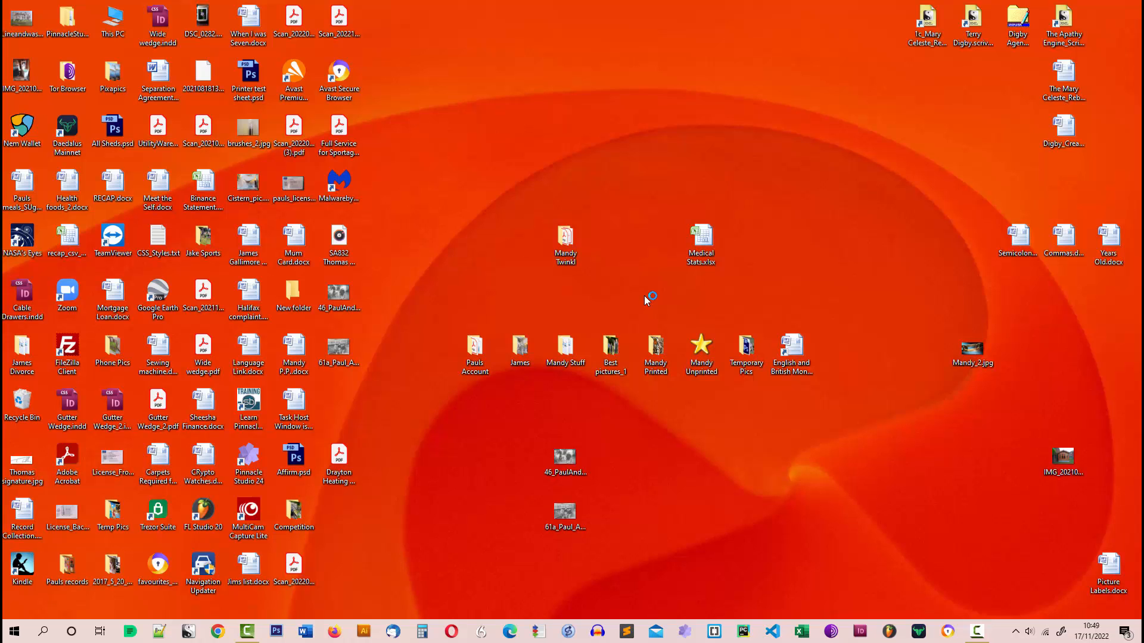
pyautogui.moveTo(617, 271)
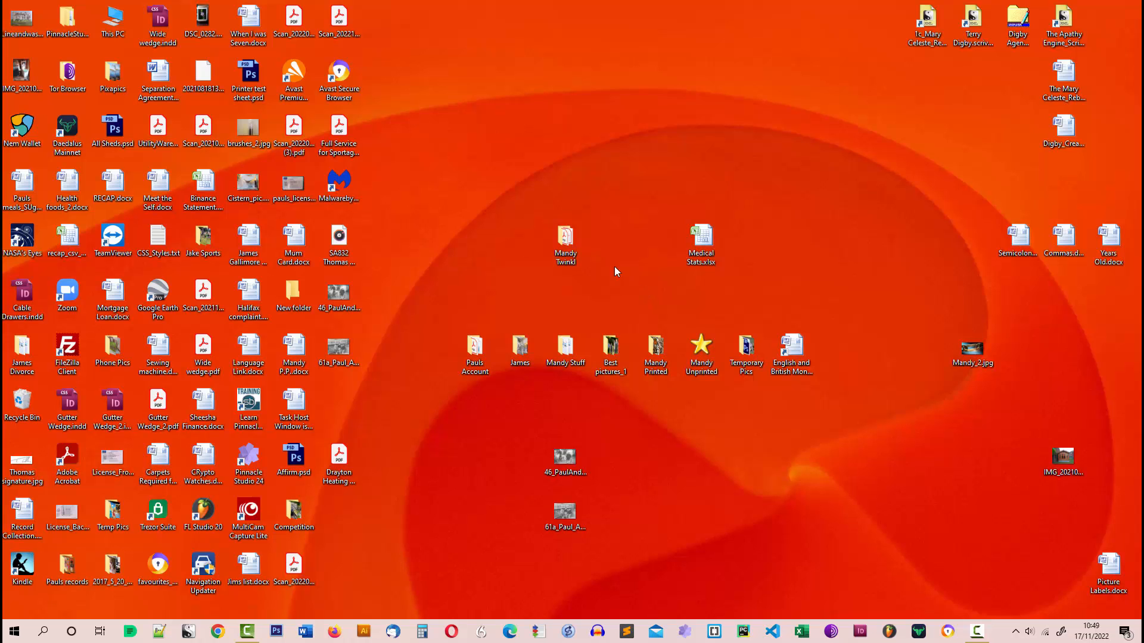
pyautogui.moveTo(624, 259)
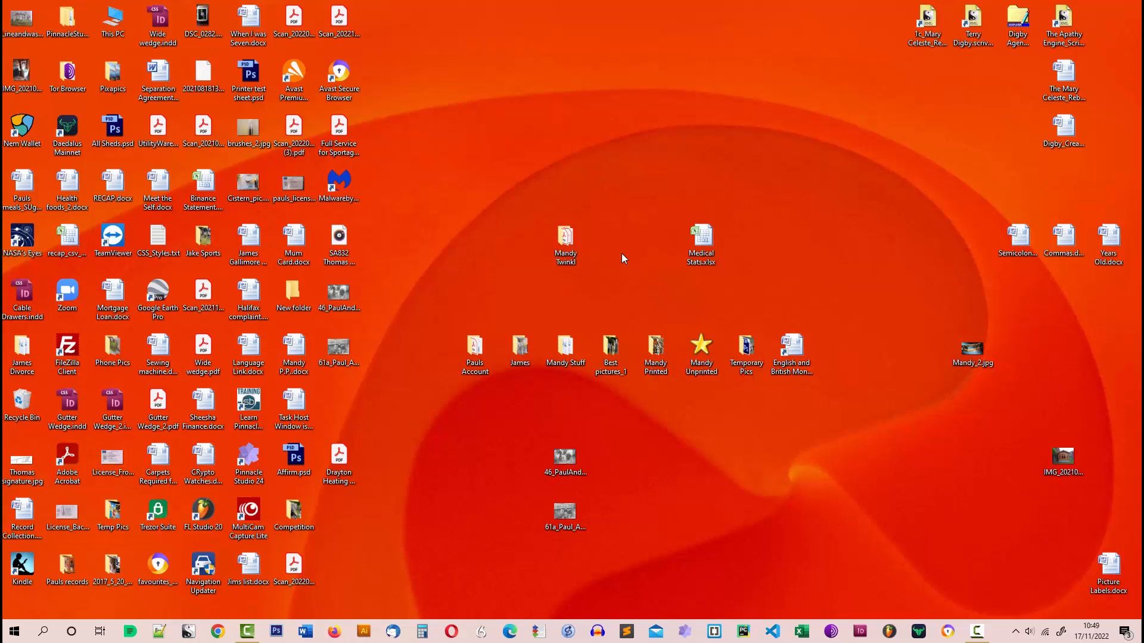